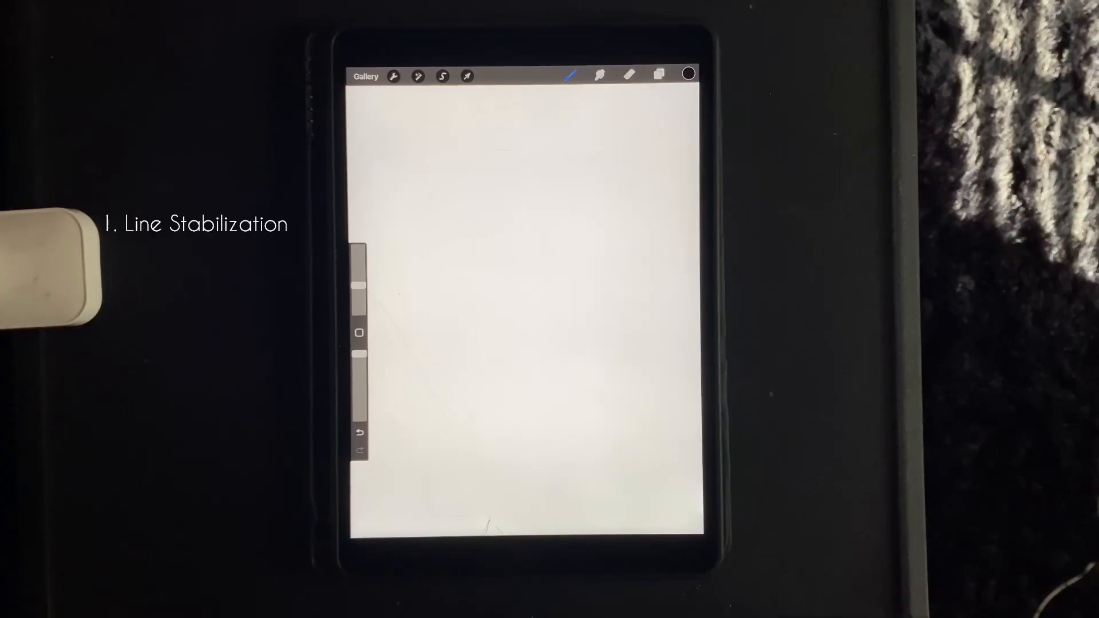
Draw a freehand heart outline on the canvas and open the Layers panel.
{"action": "left_click_drag", "start_coordinate": [578, 246], "coordinate": [574, 291]}
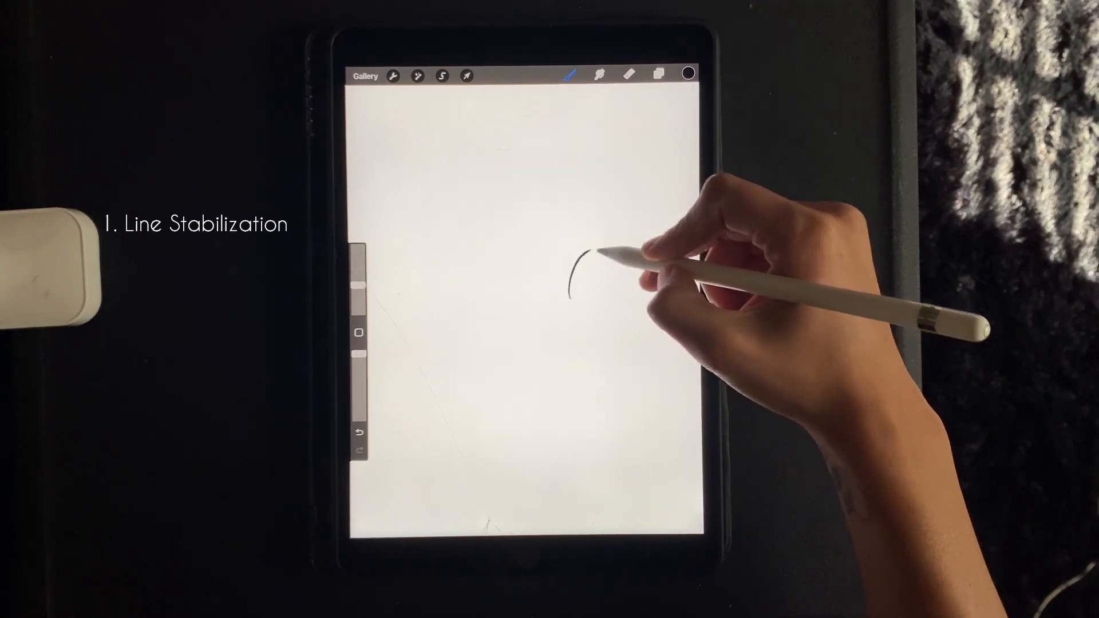
{"action": "left_click_drag", "start_coordinate": [582, 259], "coordinate": [599, 343]}
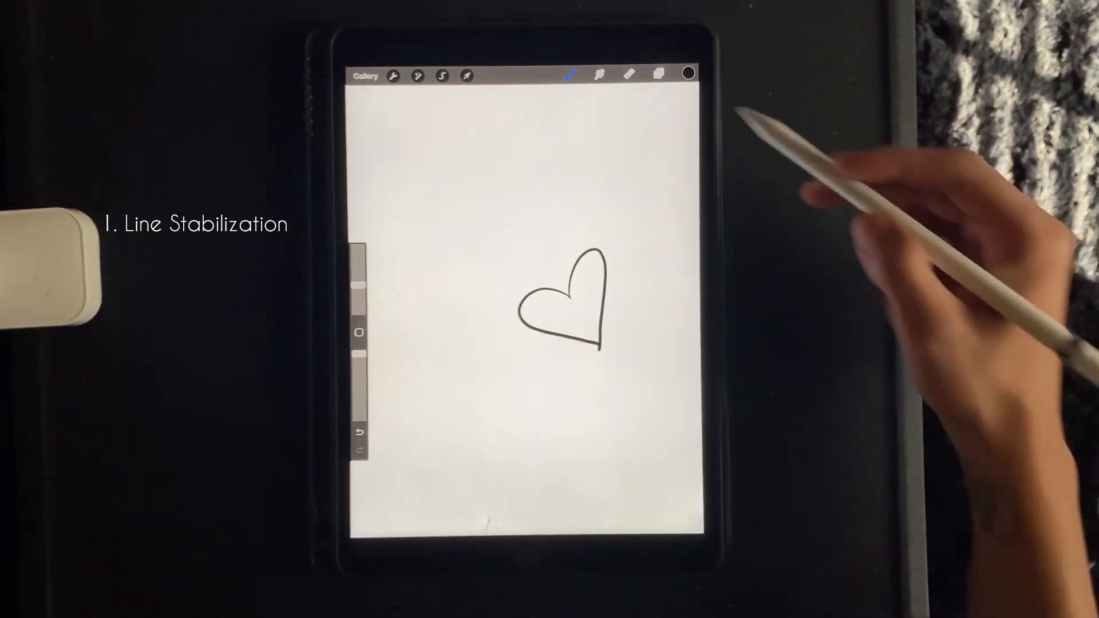
{"action": "left_click", "coordinate": [658, 75]}
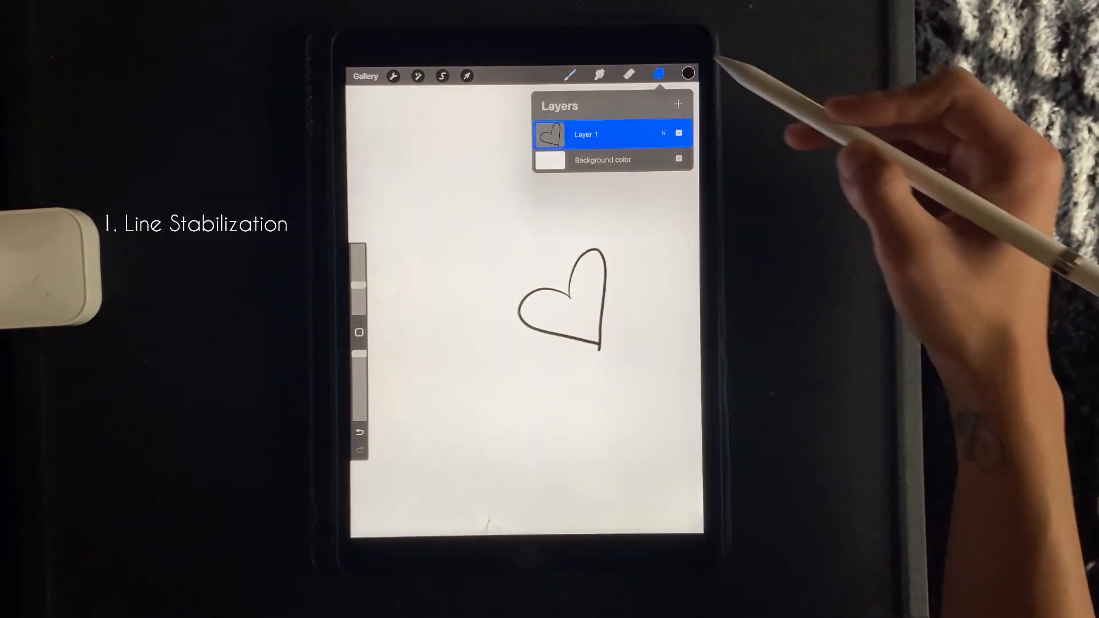
{"action": "mouse_move", "coordinate": [666, 154]}
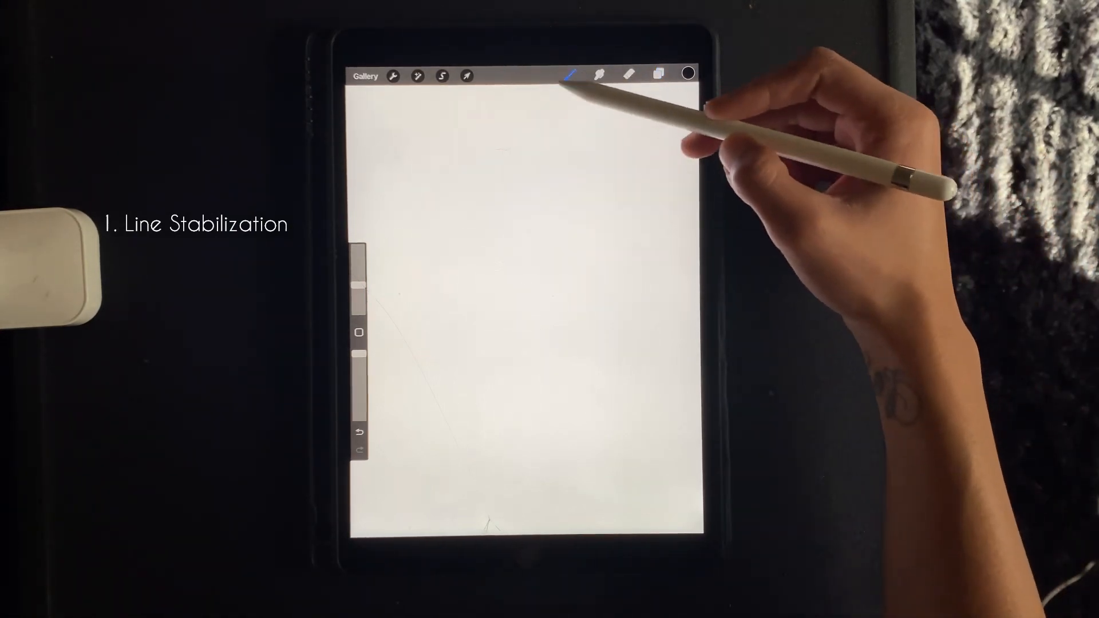
In Brush Studio, set StreamLine to 63% and raise Stabilization to about 89%.
{"action": "left_click", "coordinate": [569, 75]}
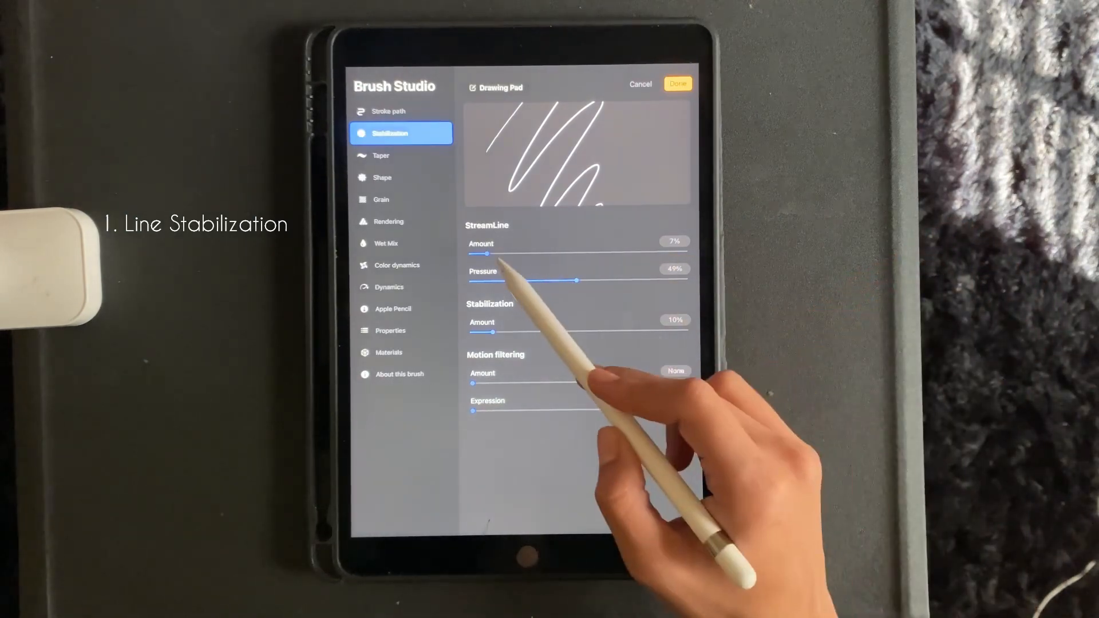
{"action": "left_click_drag", "start_coordinate": [479, 253], "coordinate": [561, 253]}
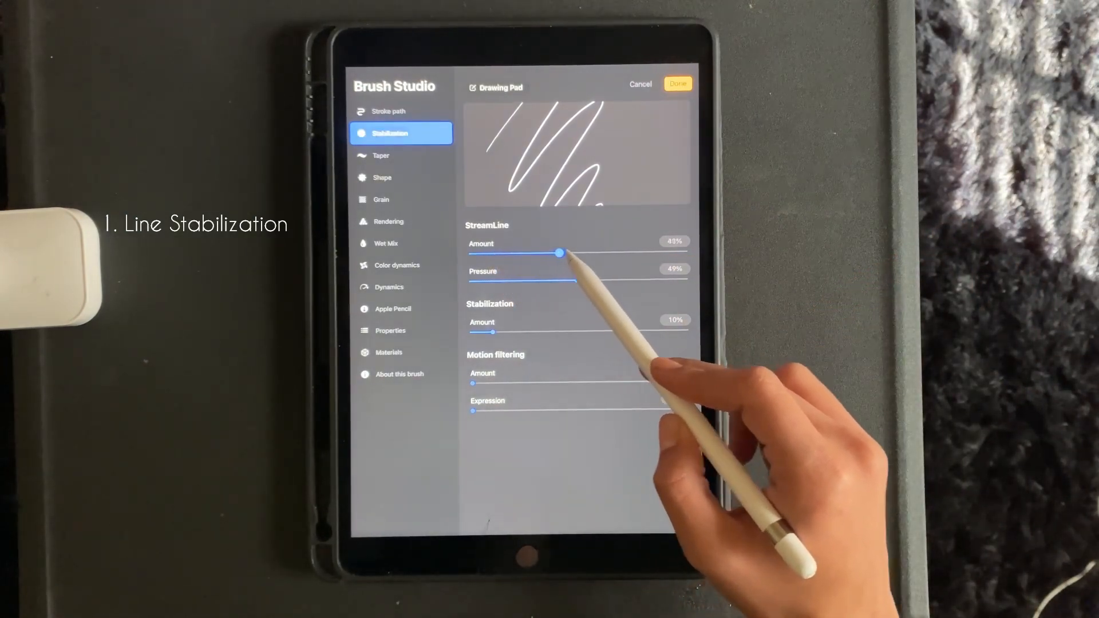
{"action": "left_click_drag", "start_coordinate": [558, 253], "coordinate": [597, 254]}
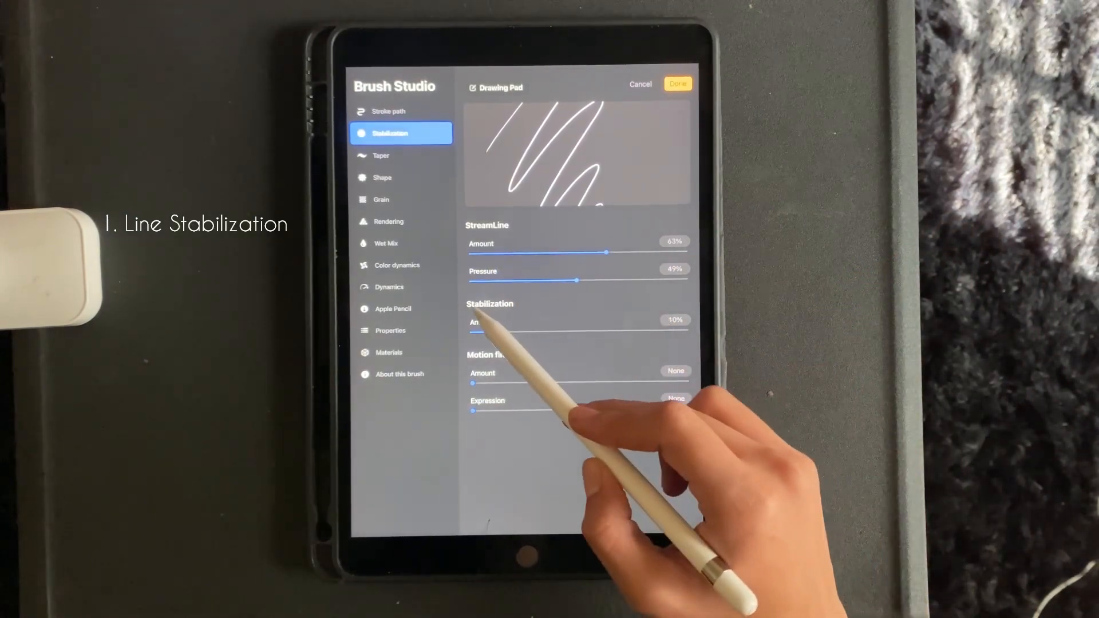
{"action": "left_click_drag", "start_coordinate": [477, 331], "coordinate": [576, 331]}
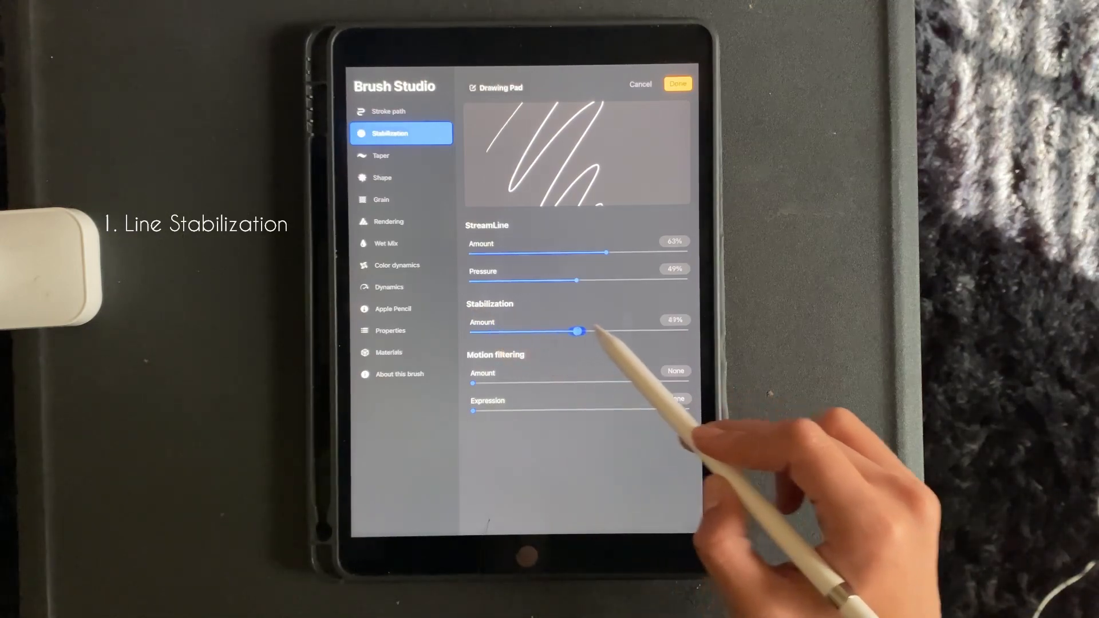
{"action": "left_click_drag", "start_coordinate": [576, 331], "coordinate": [631, 346]}
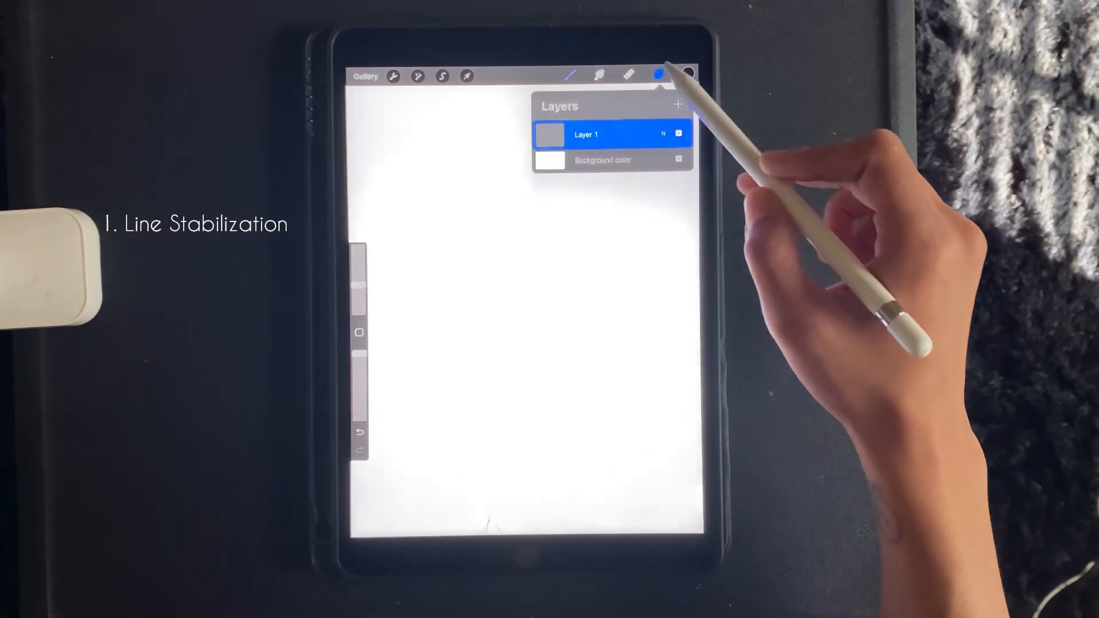
Close Layers and draw a smooth heart outline mid-canvas with the stabilized brush.
{"action": "left_click", "coordinate": [660, 76]}
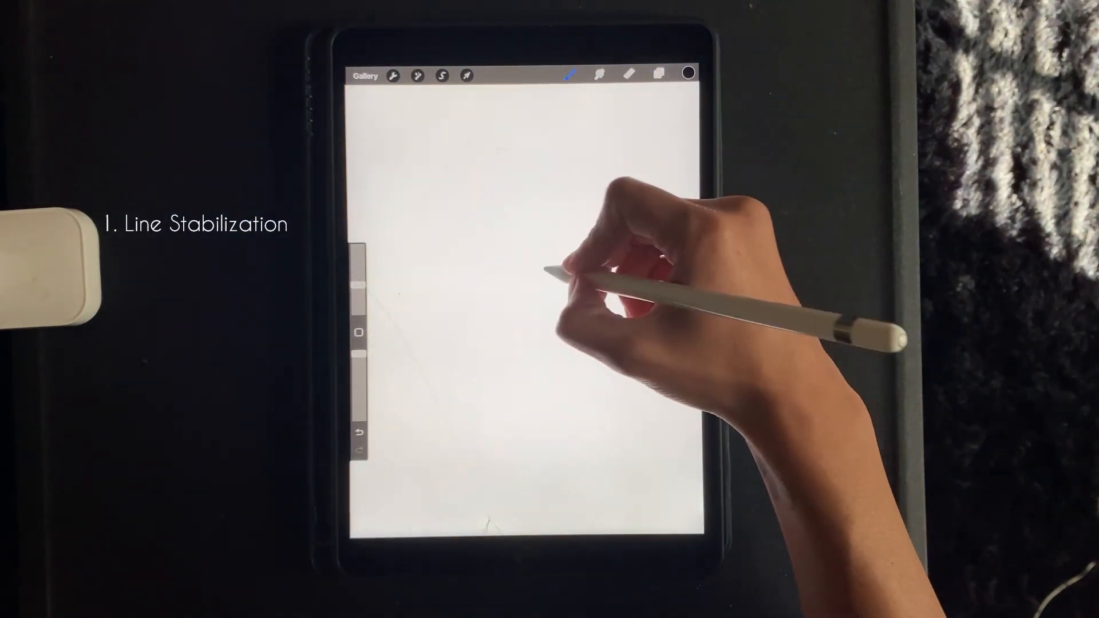
{"action": "left_click_drag", "start_coordinate": [574, 287], "coordinate": [589, 253]}
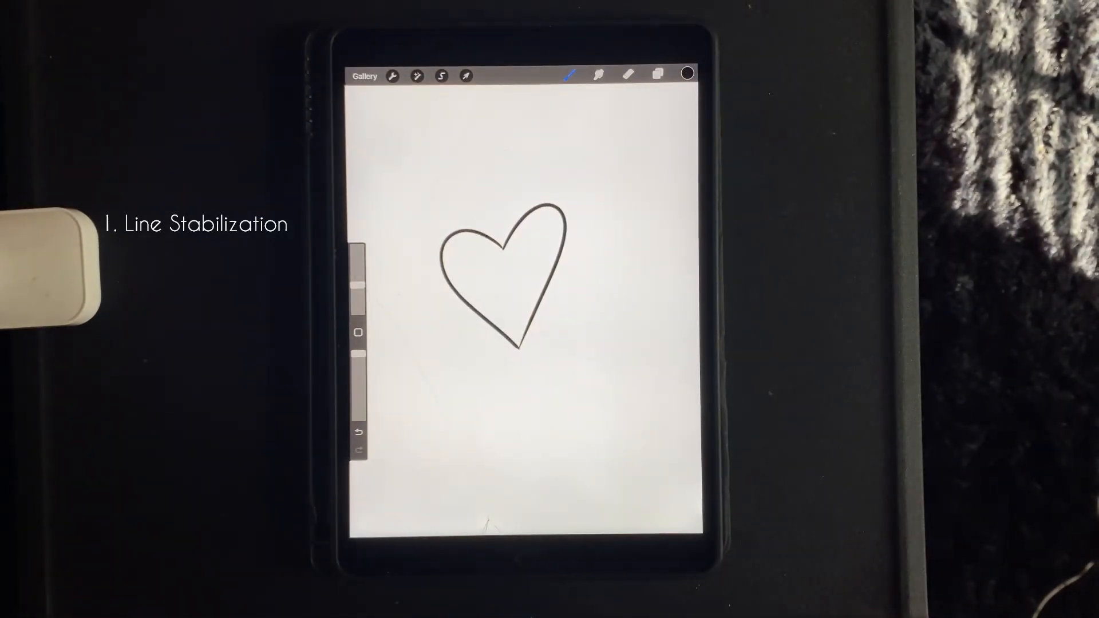
{"action": "left_click", "coordinate": [686, 72]}
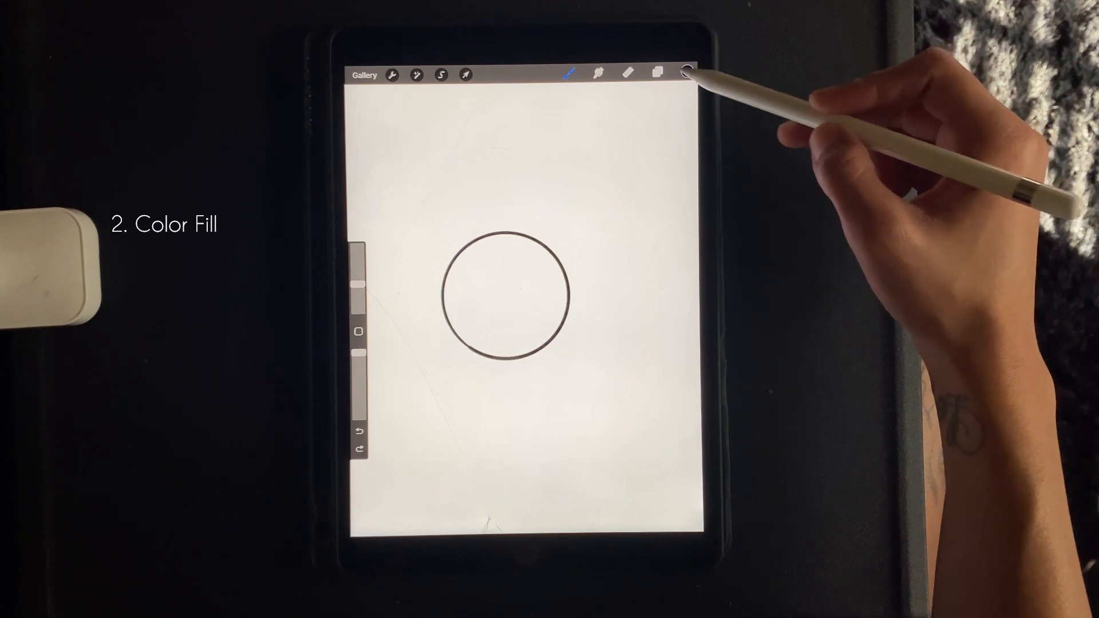
Pick red in the colour picker for the ColorDrop fill of the circle.
{"action": "left_click", "coordinate": [687, 71]}
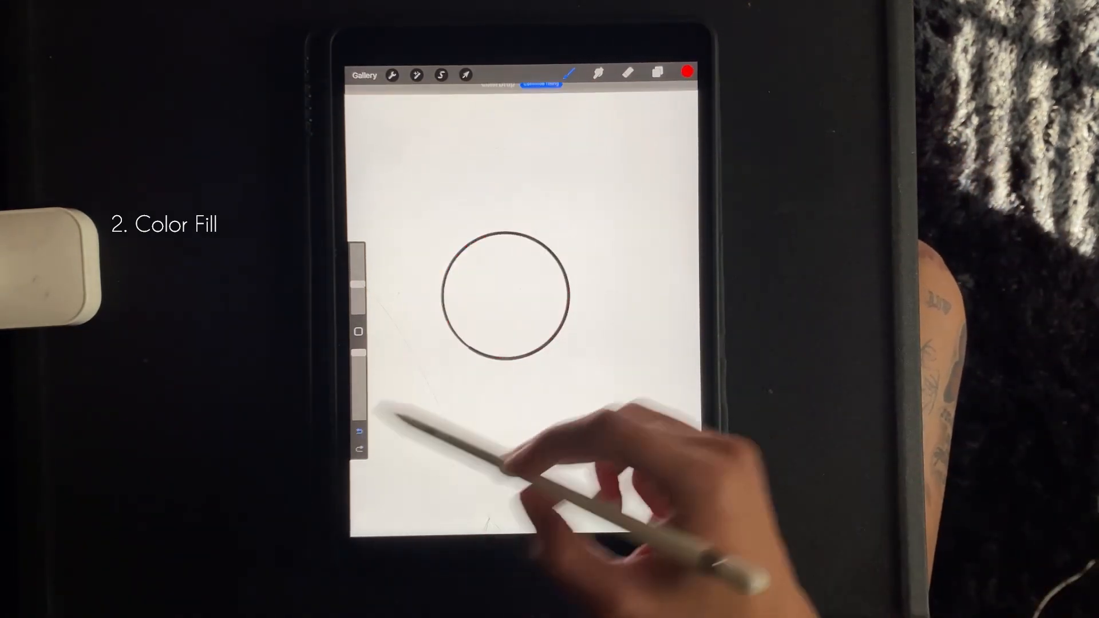
{"action": "left_click", "coordinate": [686, 72]}
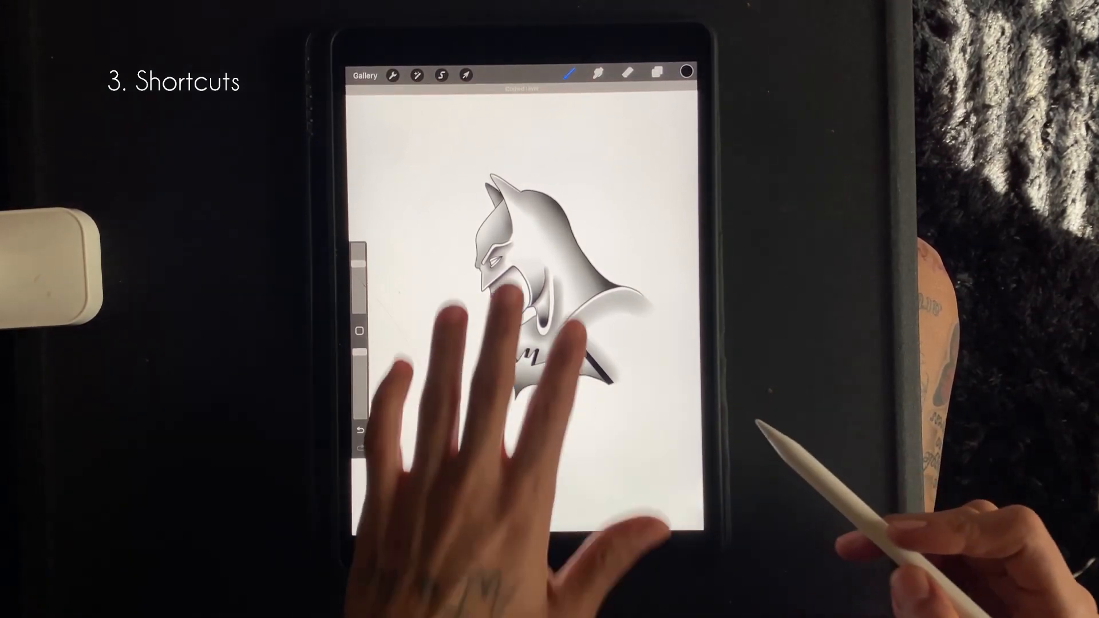
Open the shaded bat artwork for the two- and three-finger undo/redo demo.
{"action": "left_click", "coordinate": [464, 75]}
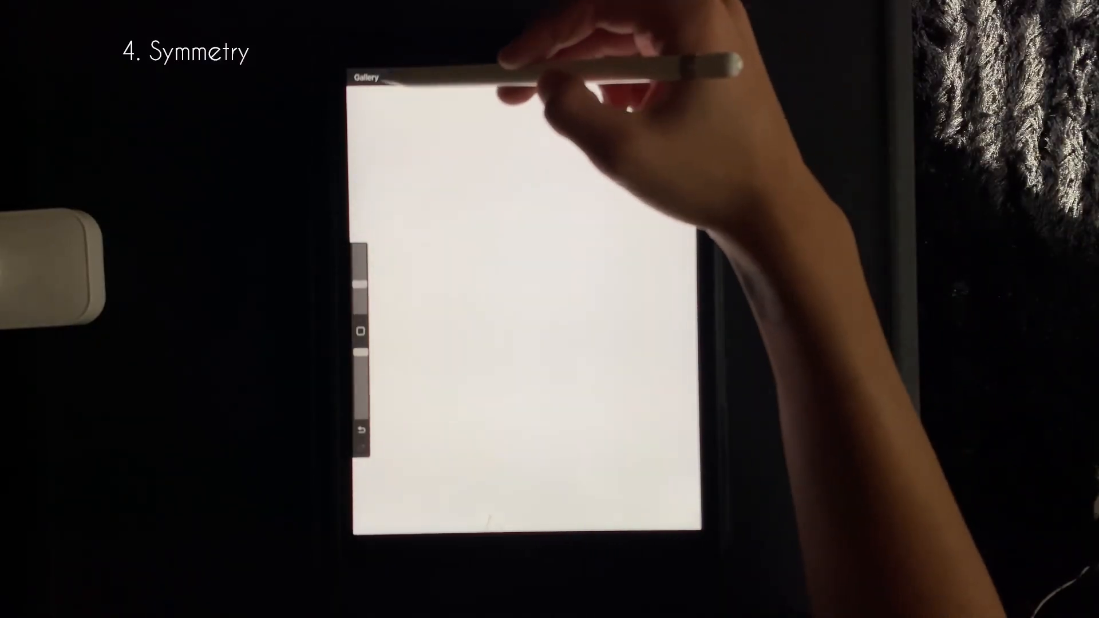
Enable a vertical Symmetry drawing guide and draw a curve mirrored across the centre.
{"action": "left_click", "coordinate": [394, 76]}
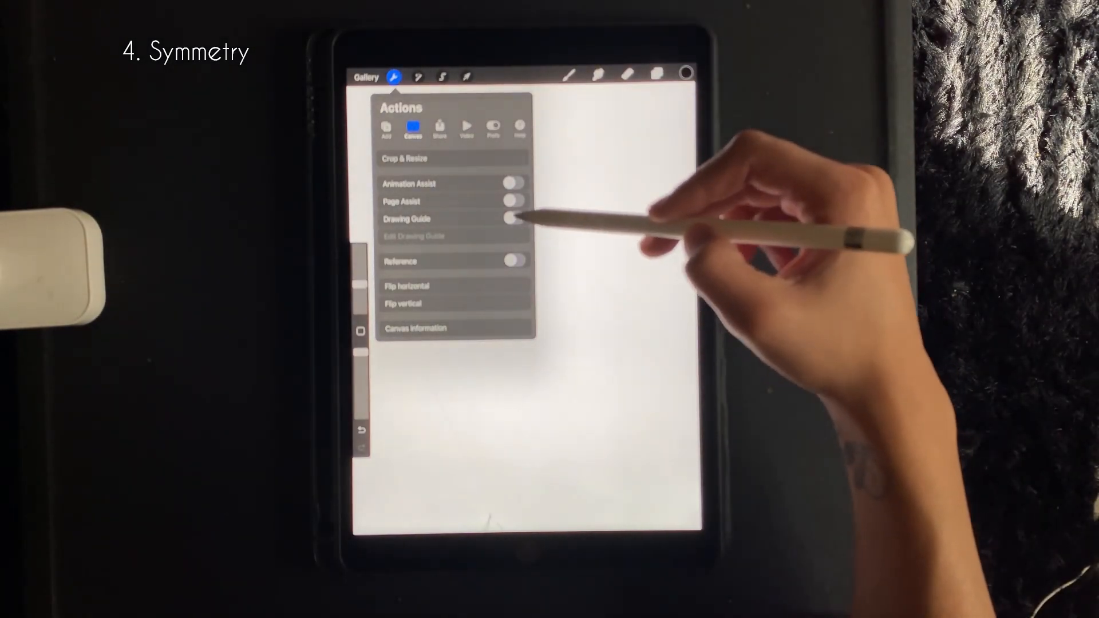
{"action": "left_click", "coordinate": [512, 218]}
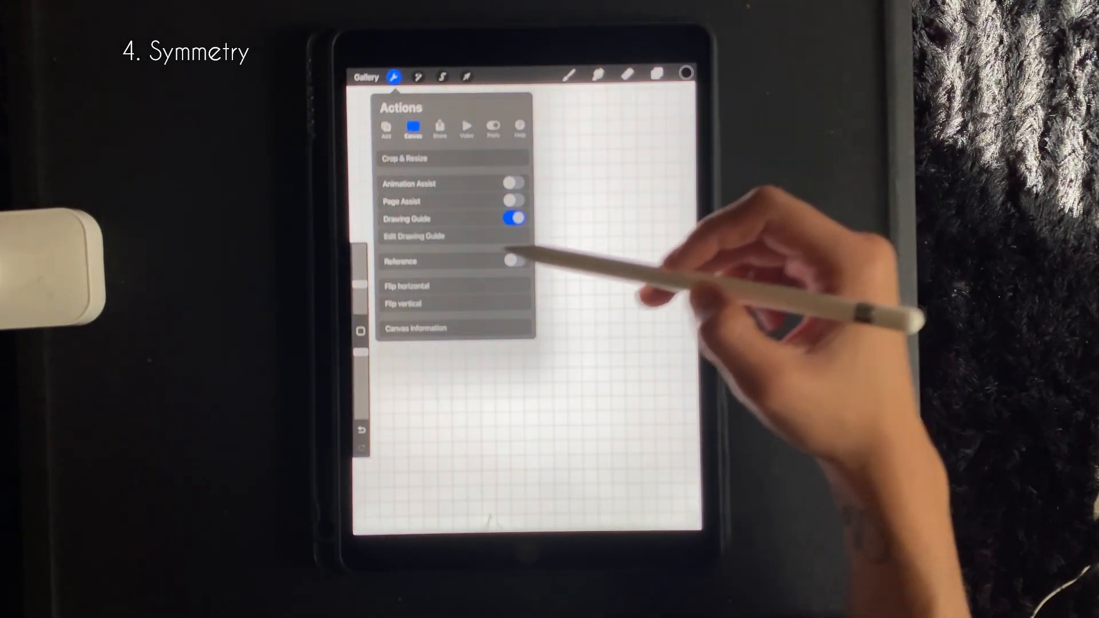
{"action": "left_click", "coordinate": [413, 236]}
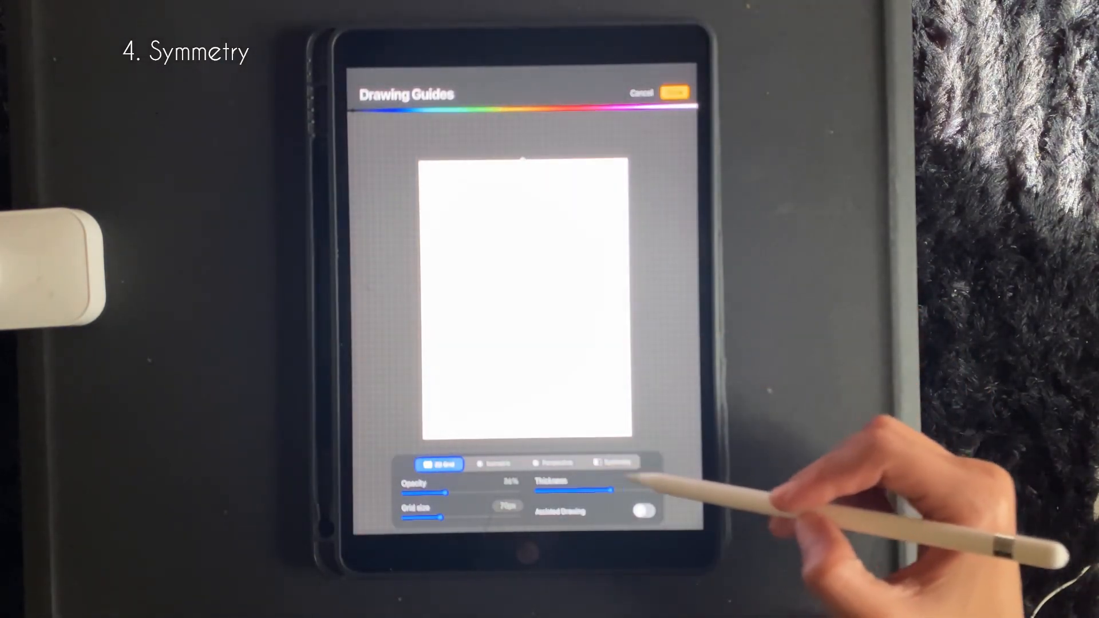
{"action": "left_click", "coordinate": [612, 463]}
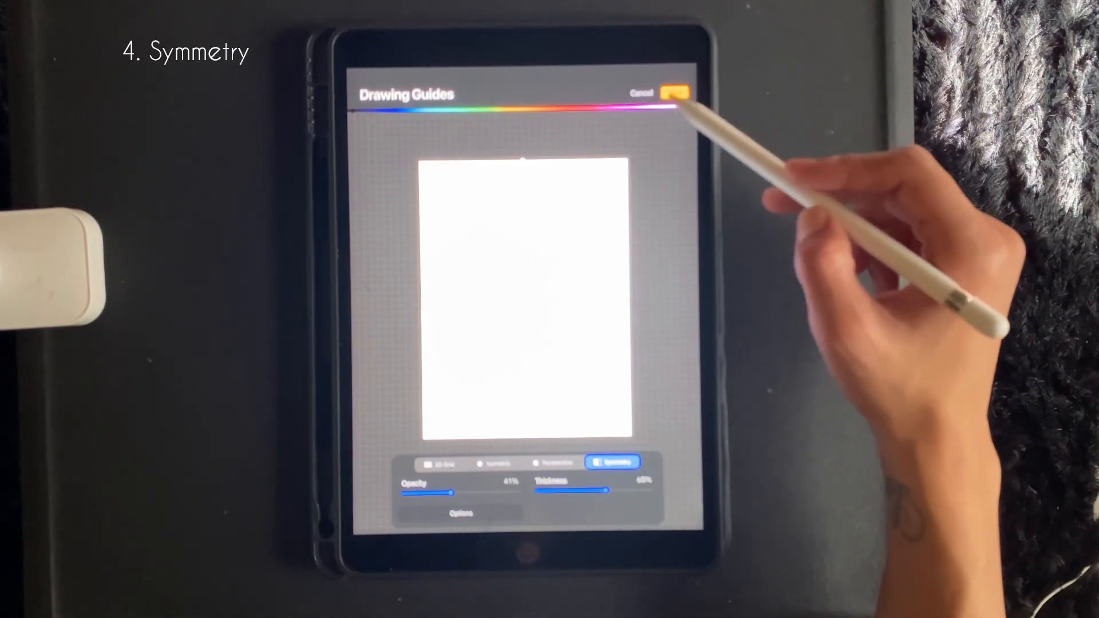
{"action": "left_click", "coordinate": [675, 92]}
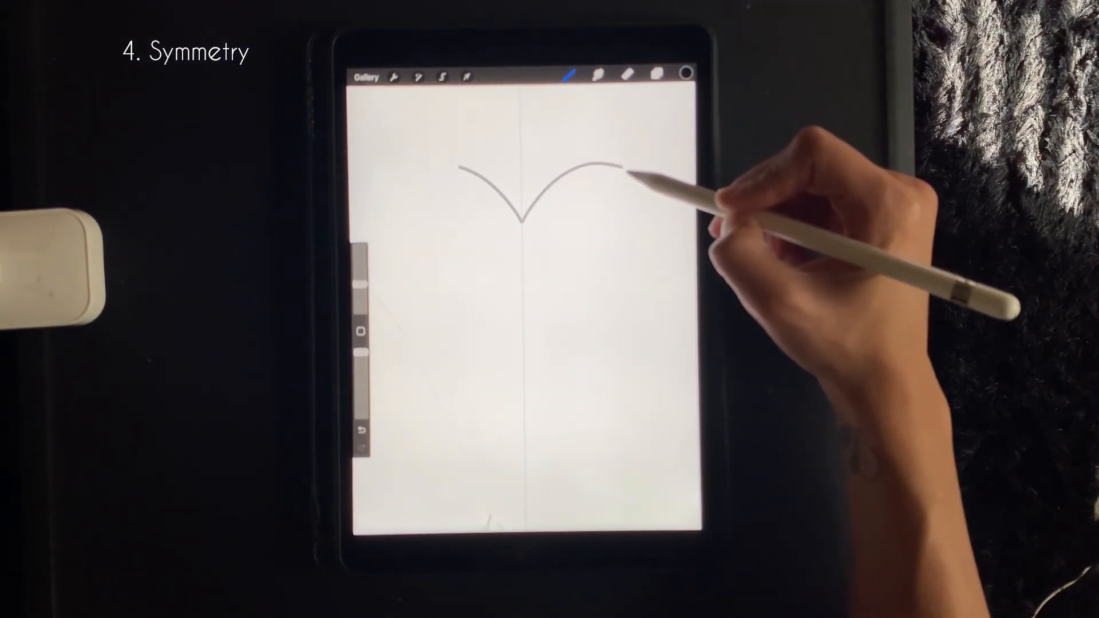
{"action": "left_click_drag", "start_coordinate": [624, 165], "coordinate": [529, 406]}
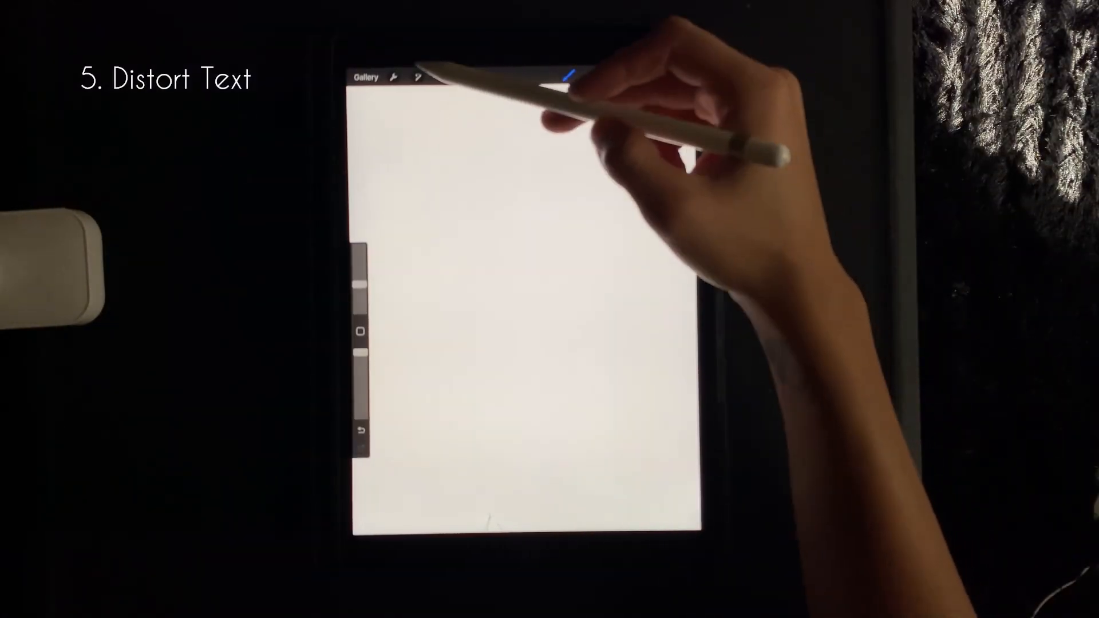
Add the text 'InkByDomo' and move it to the canvas centre.
{"action": "left_click", "coordinate": [396, 77]}
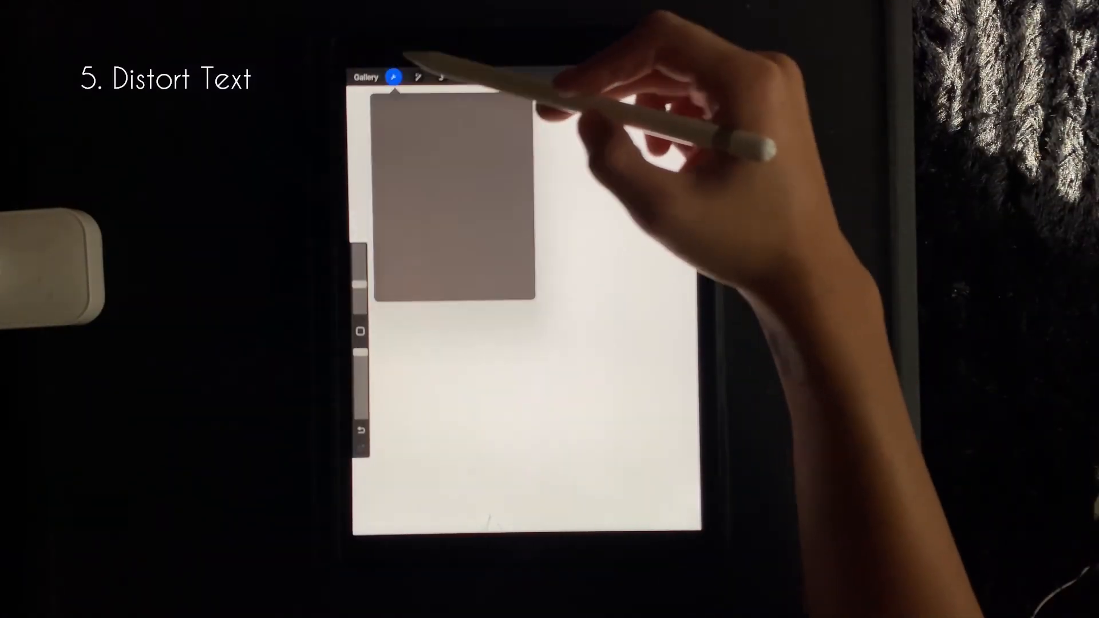
{"action": "left_click", "coordinate": [394, 76]}
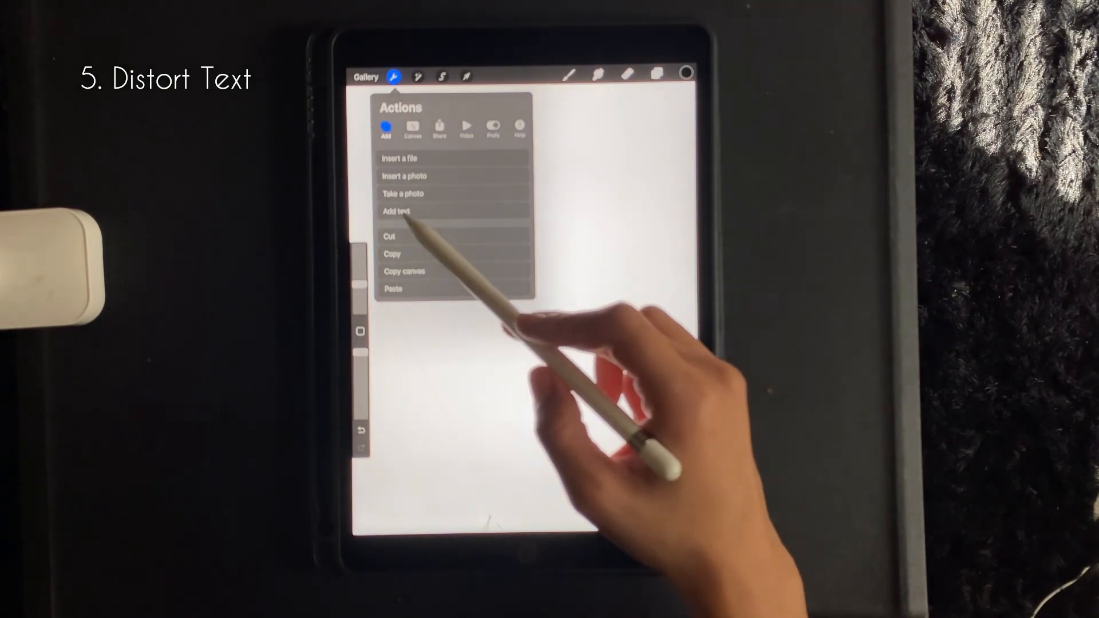
{"action": "left_click", "coordinate": [396, 211]}
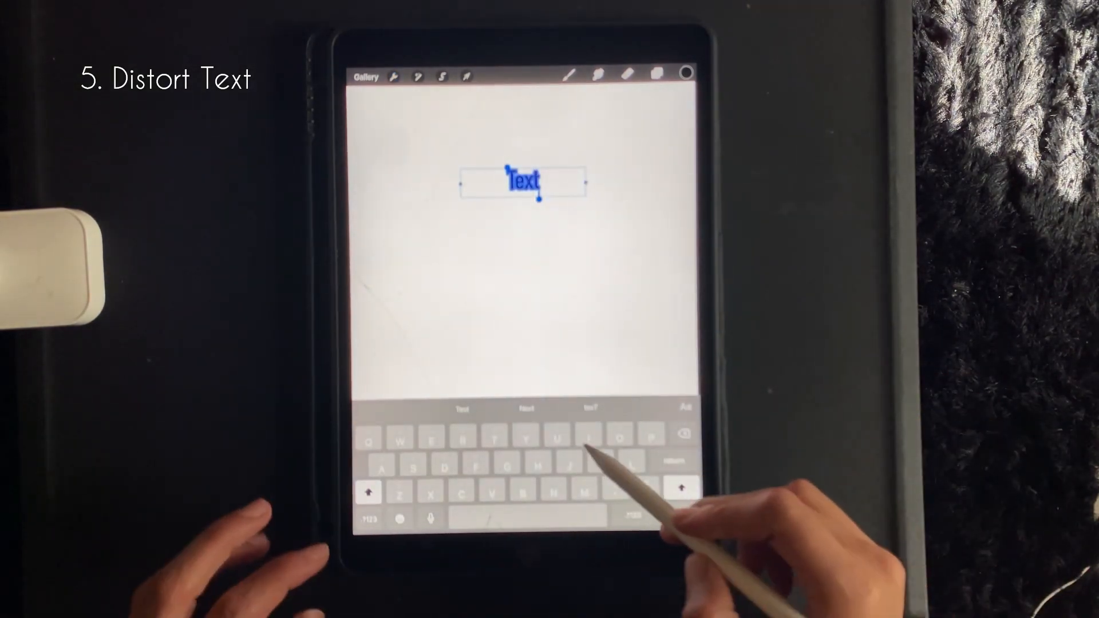
{"action": "type", "text": "InkBy"}
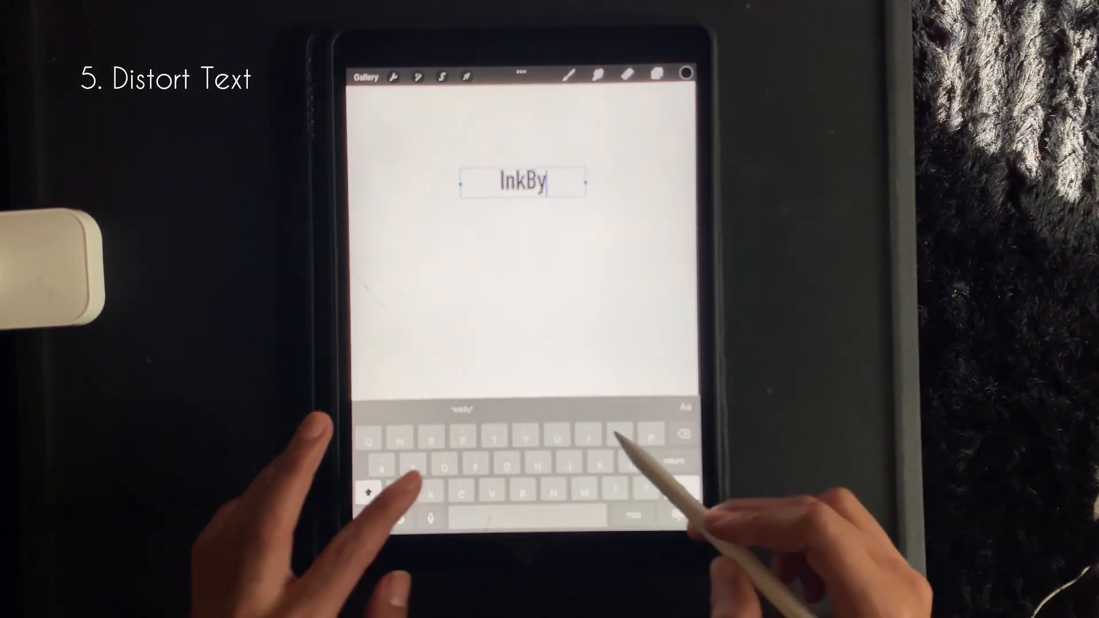
{"action": "type", "text": "Domo"}
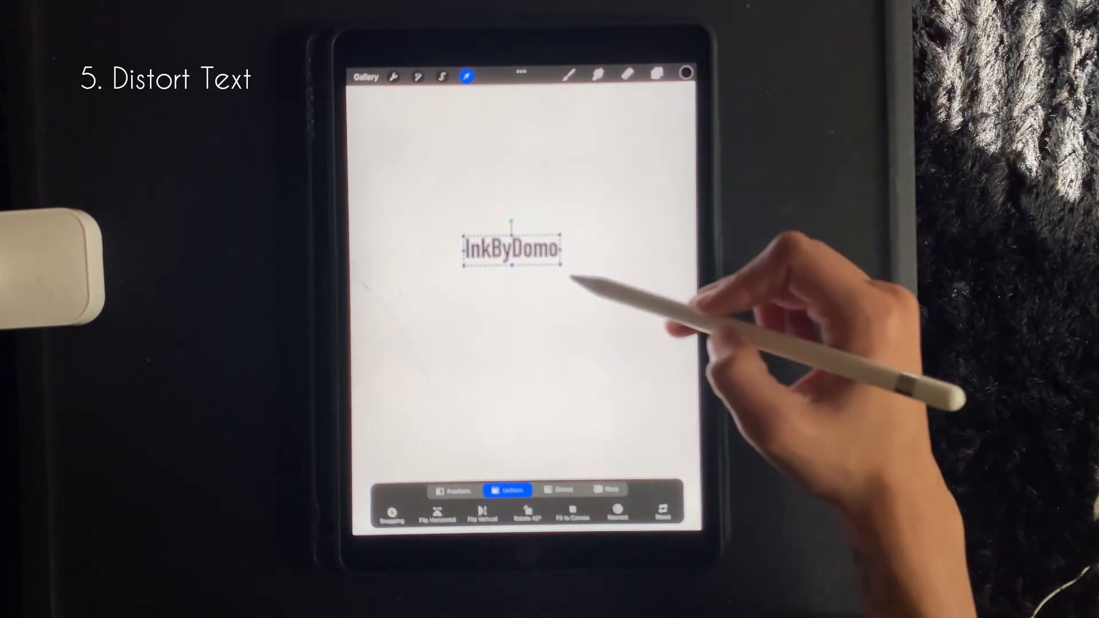
{"action": "left_click_drag", "start_coordinate": [513, 248], "coordinate": [513, 275]}
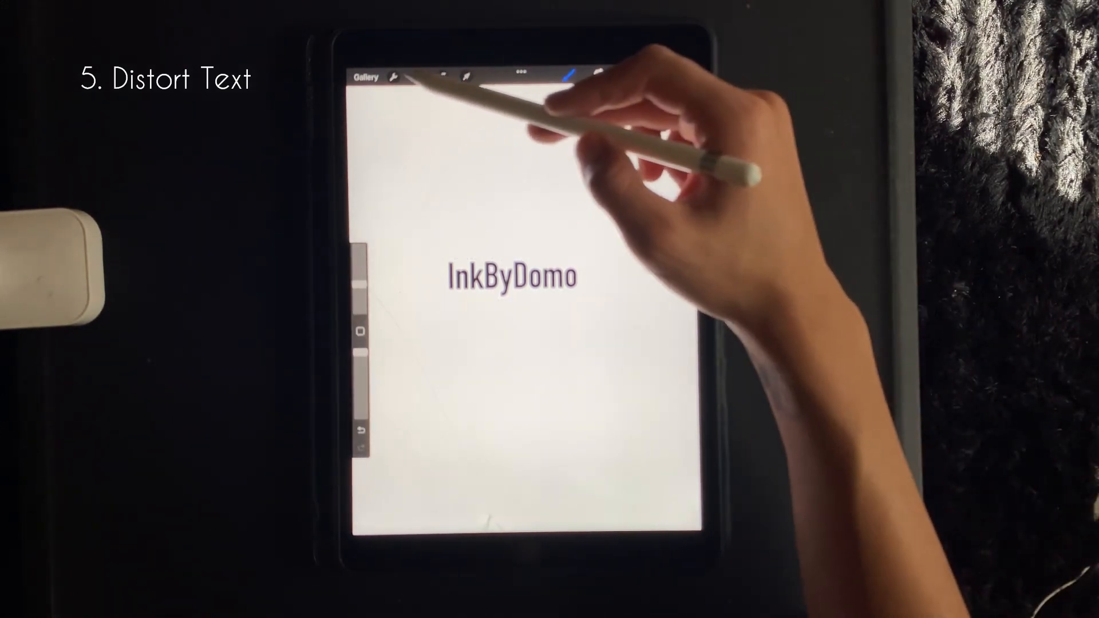
{"action": "left_click", "coordinate": [418, 75]}
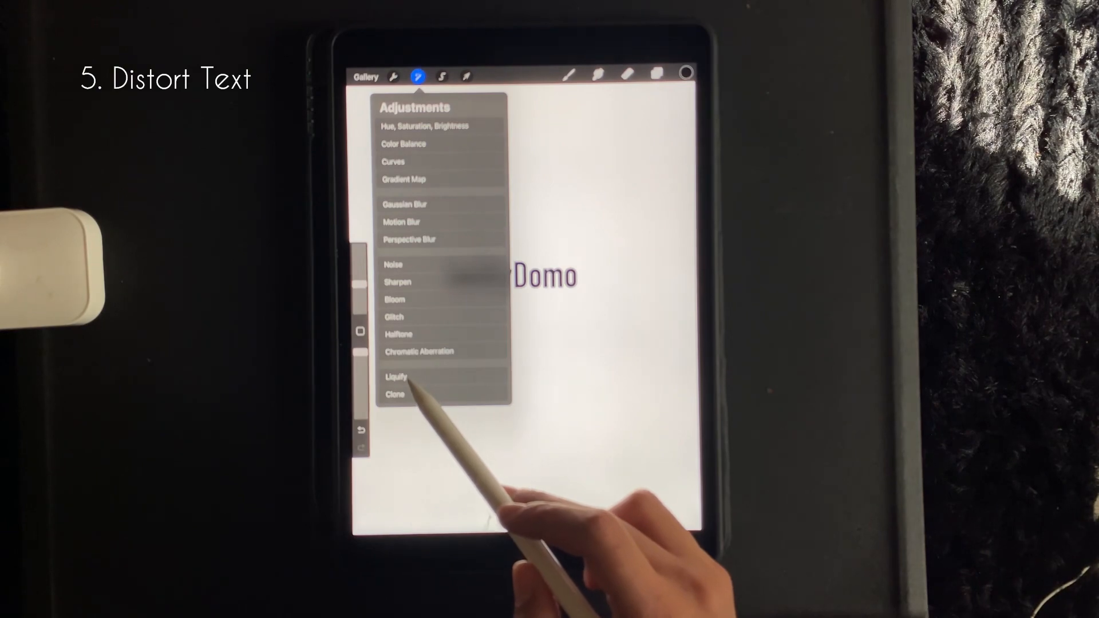
Push the text letters with Liquify, then reset them to the original shape.
{"action": "left_click", "coordinate": [397, 376]}
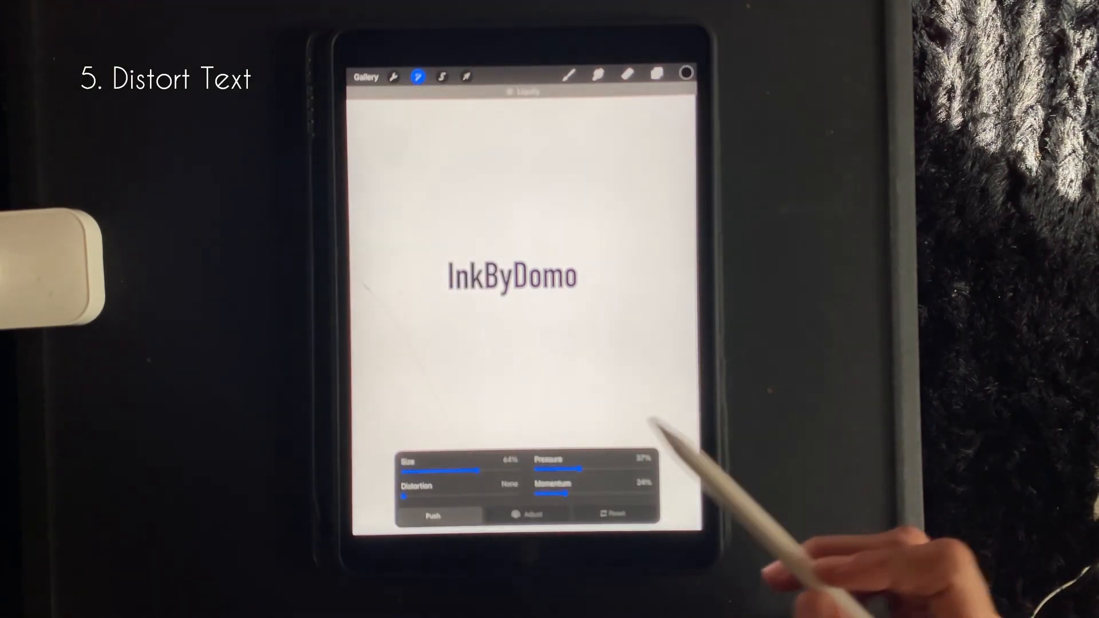
{"action": "left_click_drag", "start_coordinate": [491, 469], "coordinate": [462, 469]}
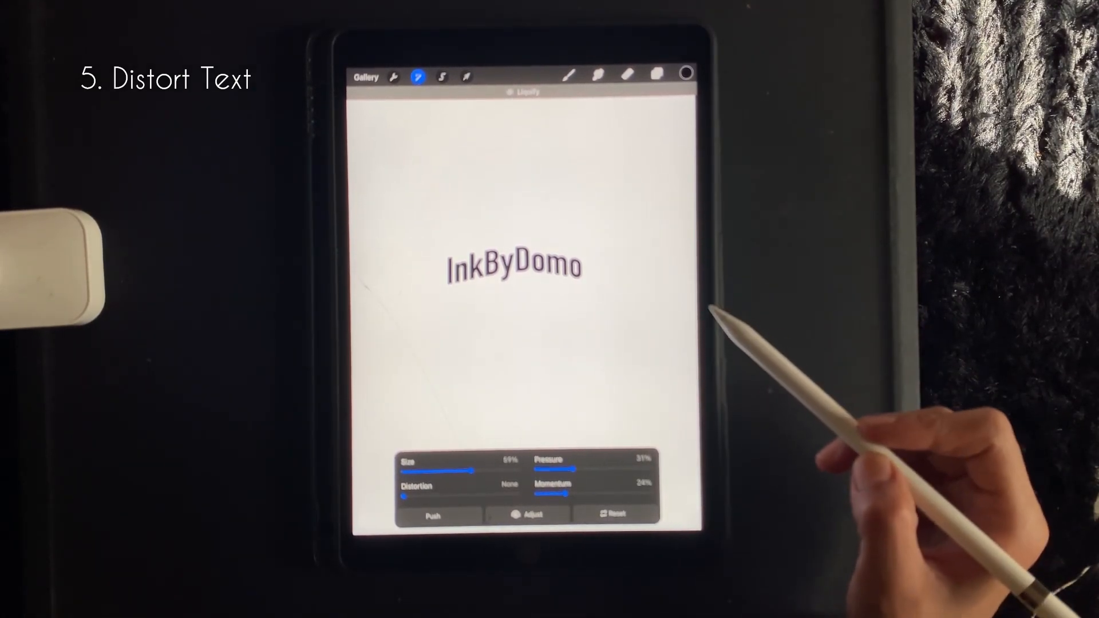
{"action": "left_click", "coordinate": [421, 76]}
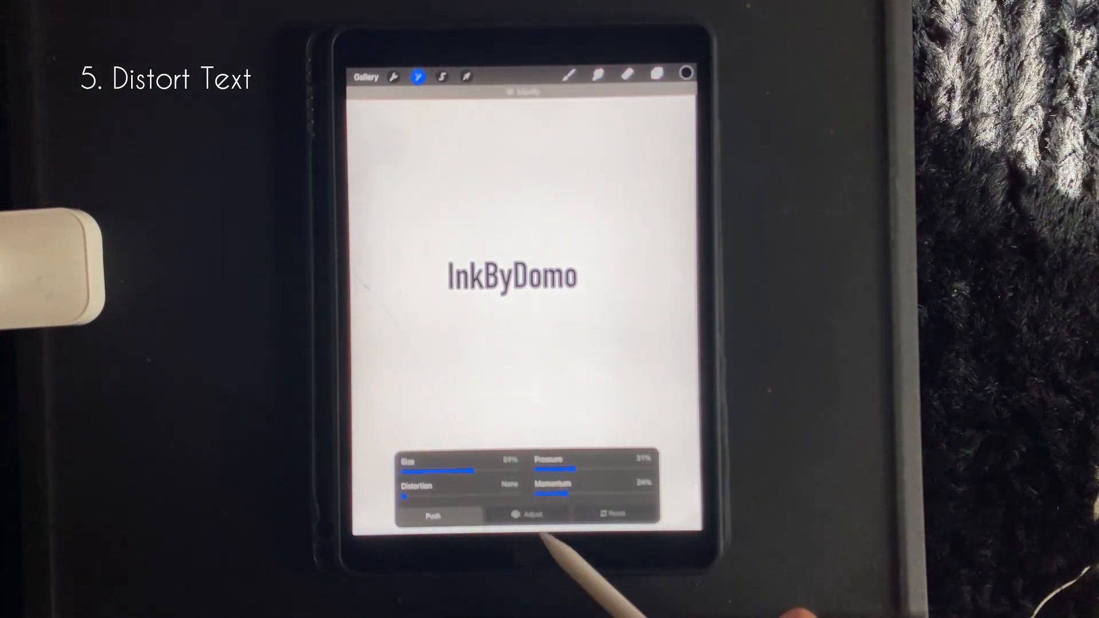
Twist the InkByDomo text into a curve using Liquify's Twirl Left mode.
{"action": "left_click", "coordinate": [433, 516]}
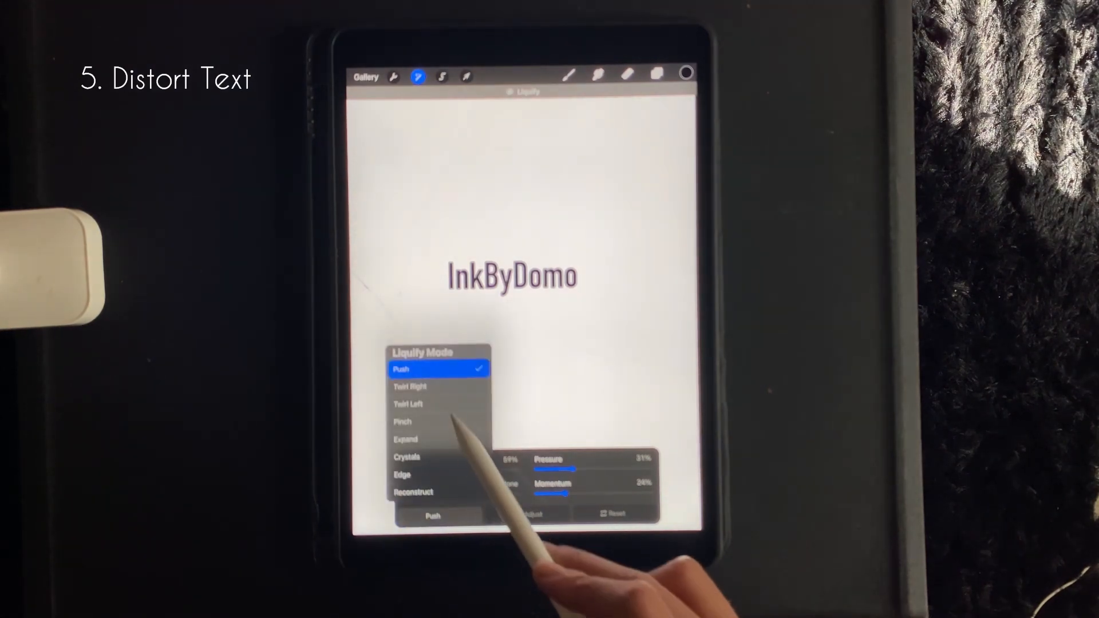
{"action": "left_click", "coordinate": [411, 387]}
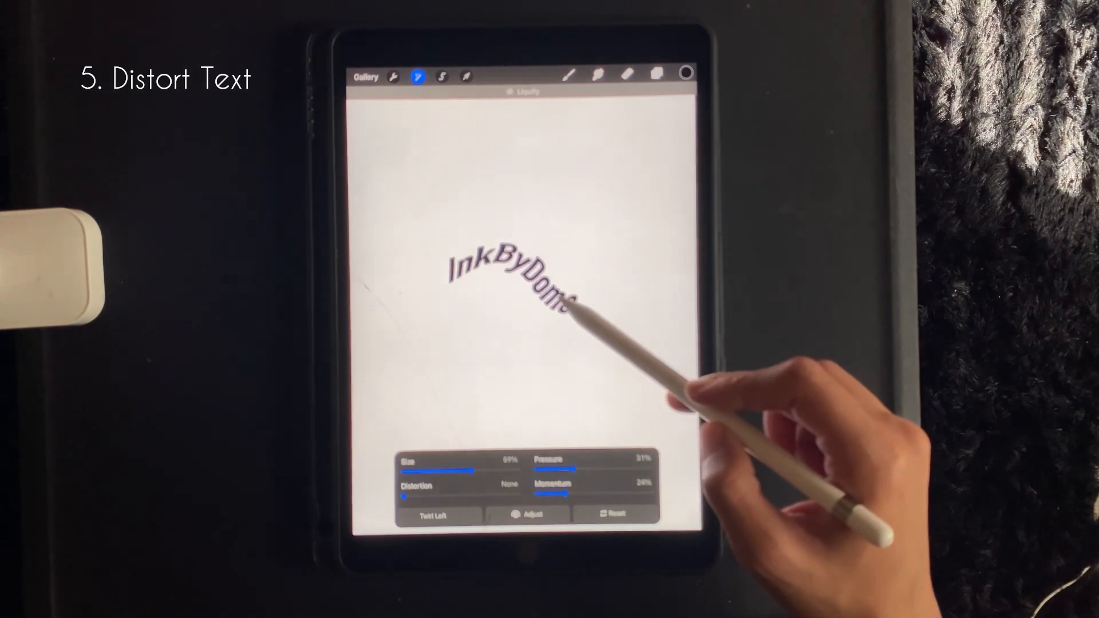
{"action": "left_click_drag", "start_coordinate": [575, 305], "coordinate": [610, 252]}
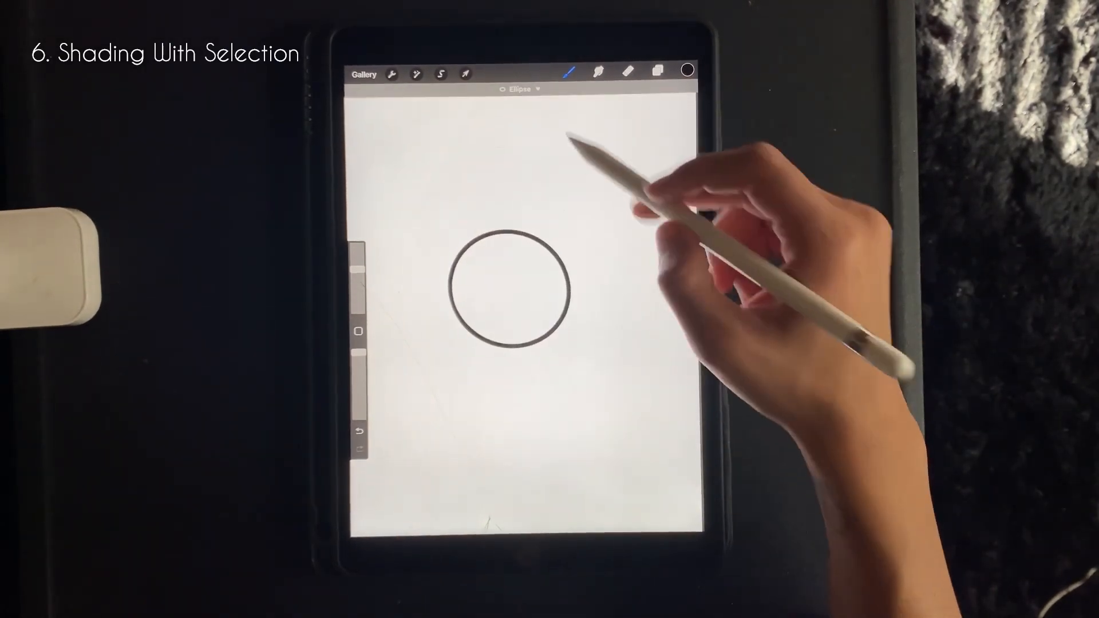
Snap the outline to a perfect circle, set Layer 2 as Reference, and add a layer.
{"action": "left_click", "coordinate": [547, 110]}
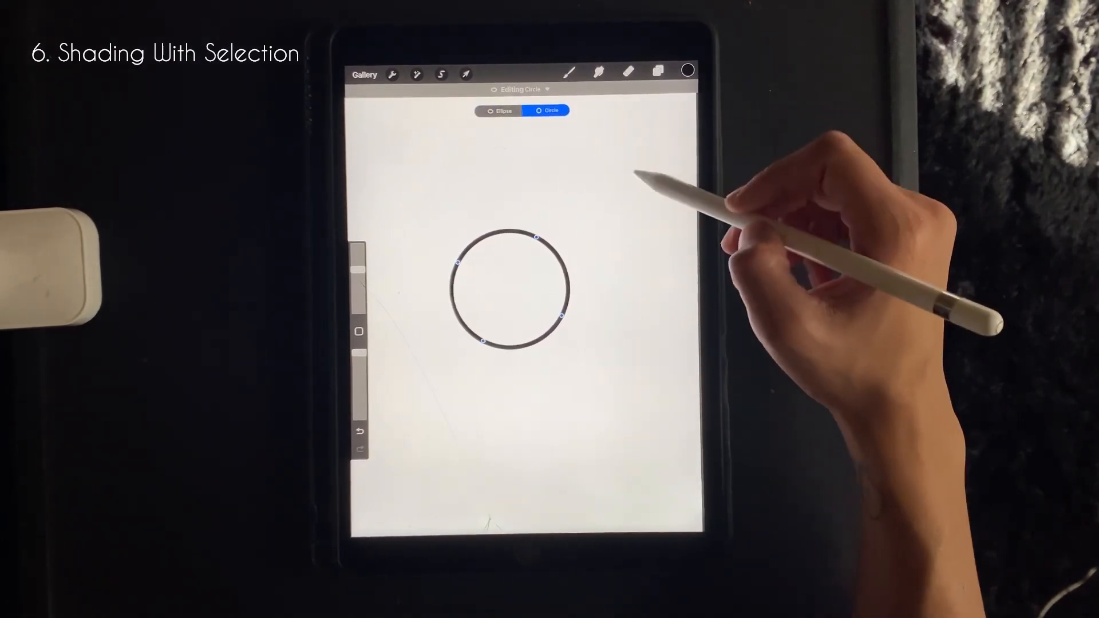
{"action": "left_click", "coordinate": [569, 73]}
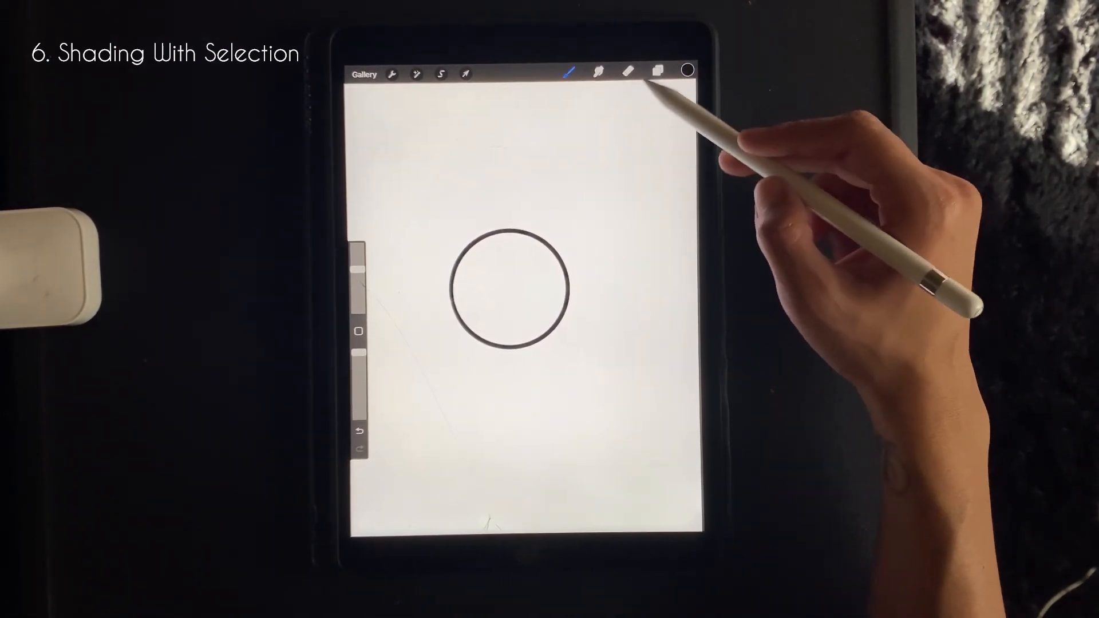
{"action": "left_click", "coordinate": [657, 72]}
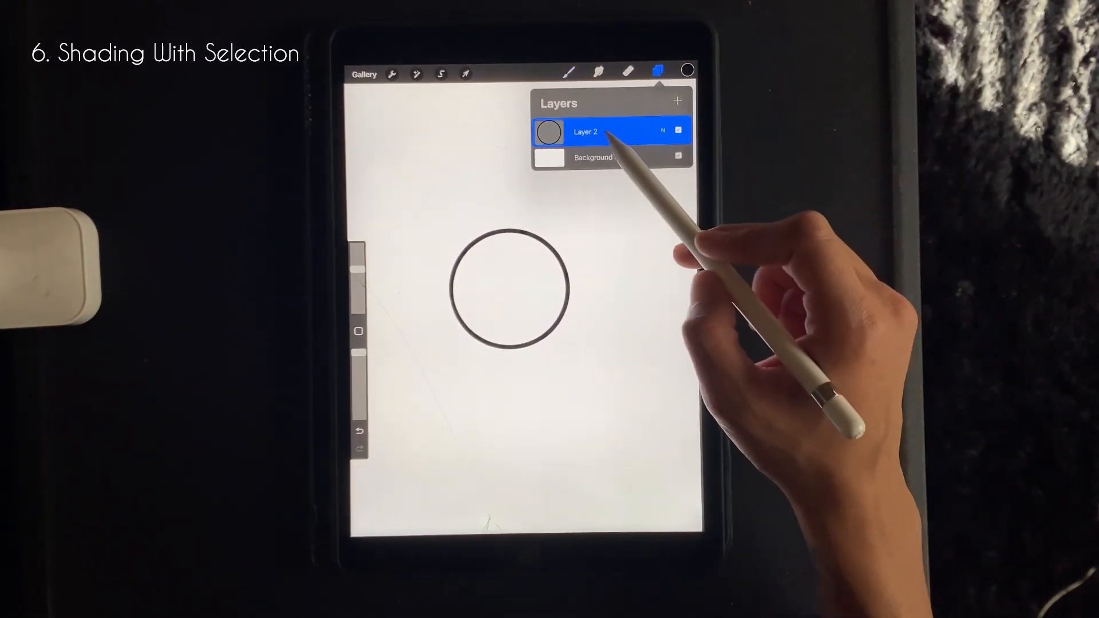
{"action": "left_click", "coordinate": [584, 132]}
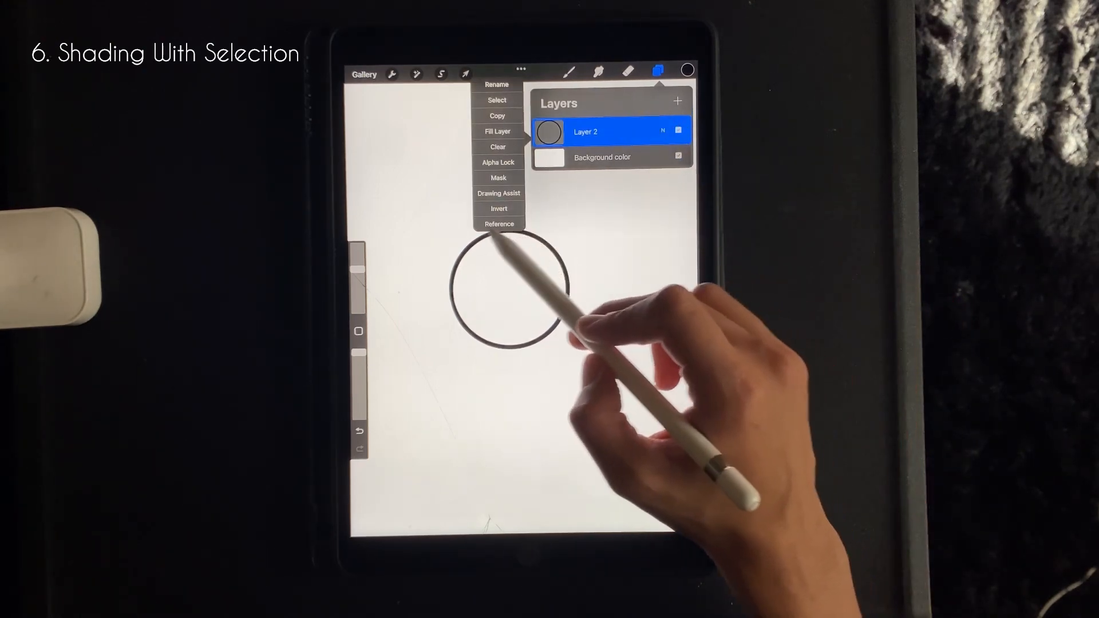
{"action": "left_click", "coordinate": [499, 224]}
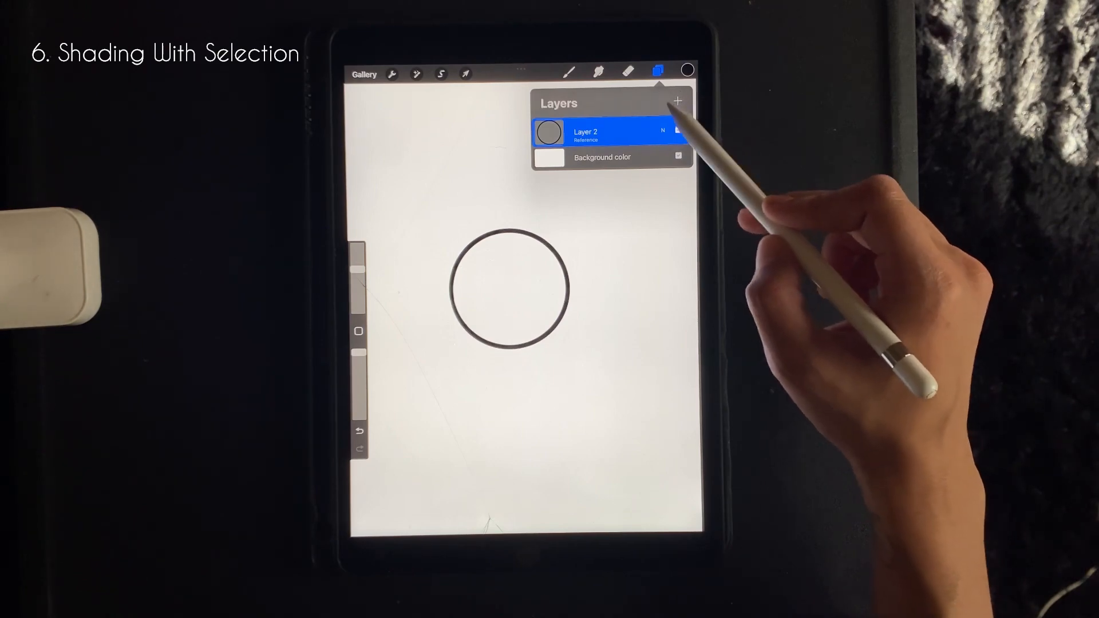
{"action": "left_click", "coordinate": [677, 102]}
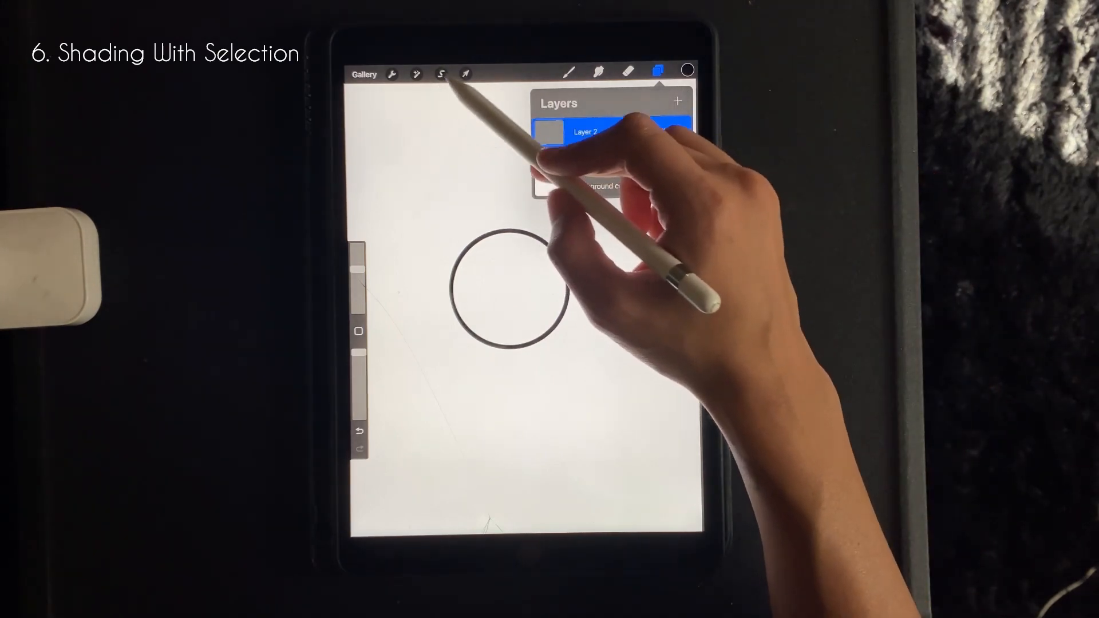
Select inside the circle with Automatic selection and pick a brush for shading.
{"action": "left_click", "coordinate": [441, 75]}
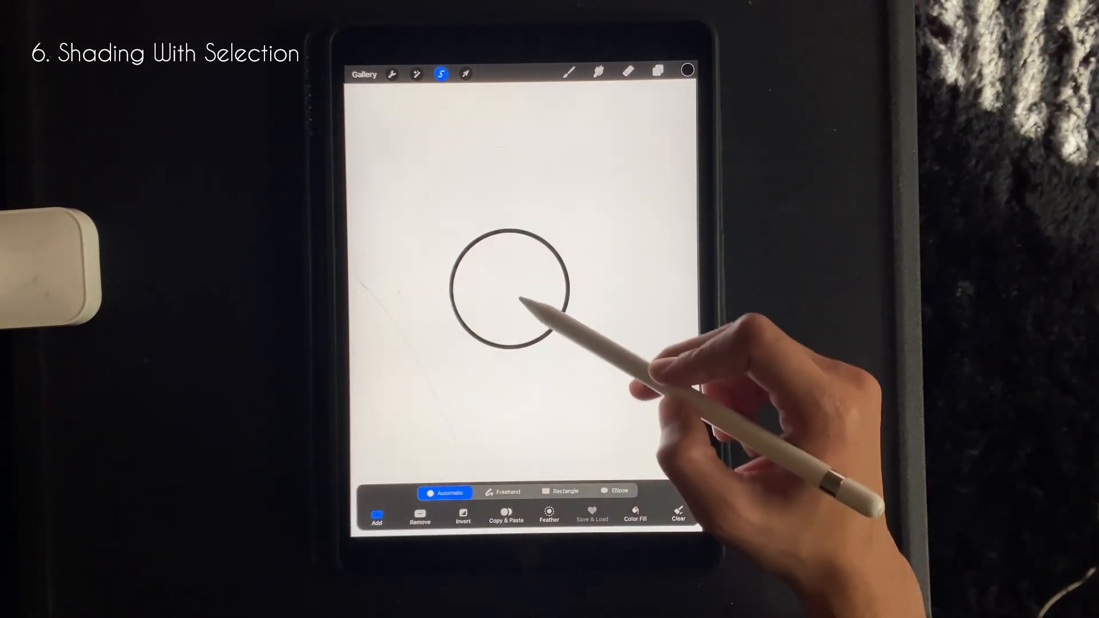
{"action": "left_click", "coordinate": [634, 515]}
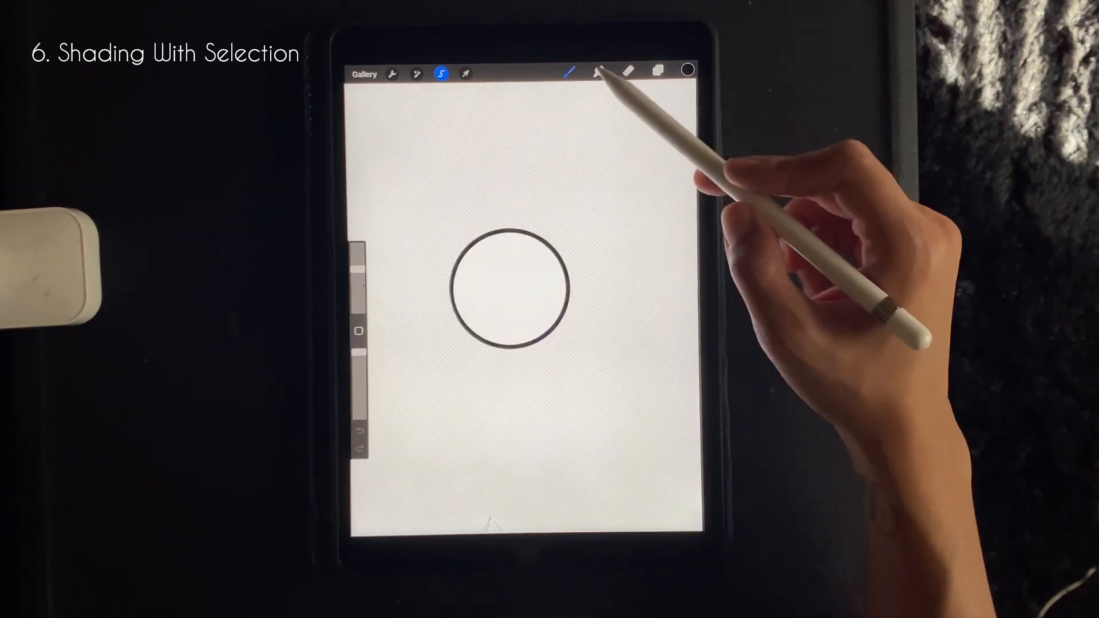
{"action": "left_click", "coordinate": [570, 72]}
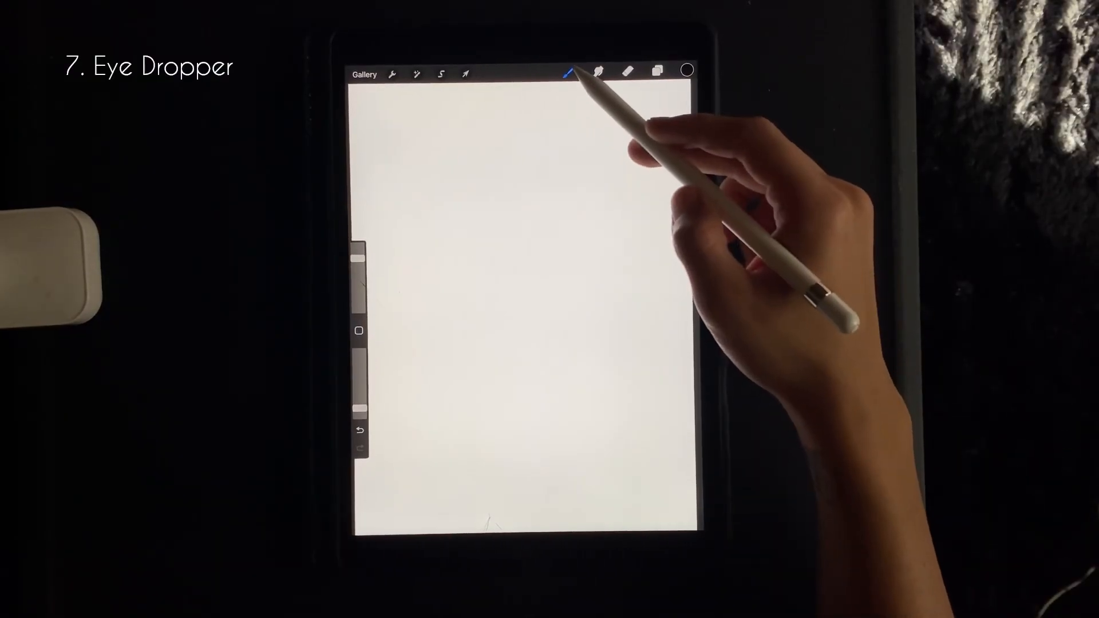
Open the Actions menu on the blank canvas to insert a photo.
{"action": "left_click", "coordinate": [570, 72]}
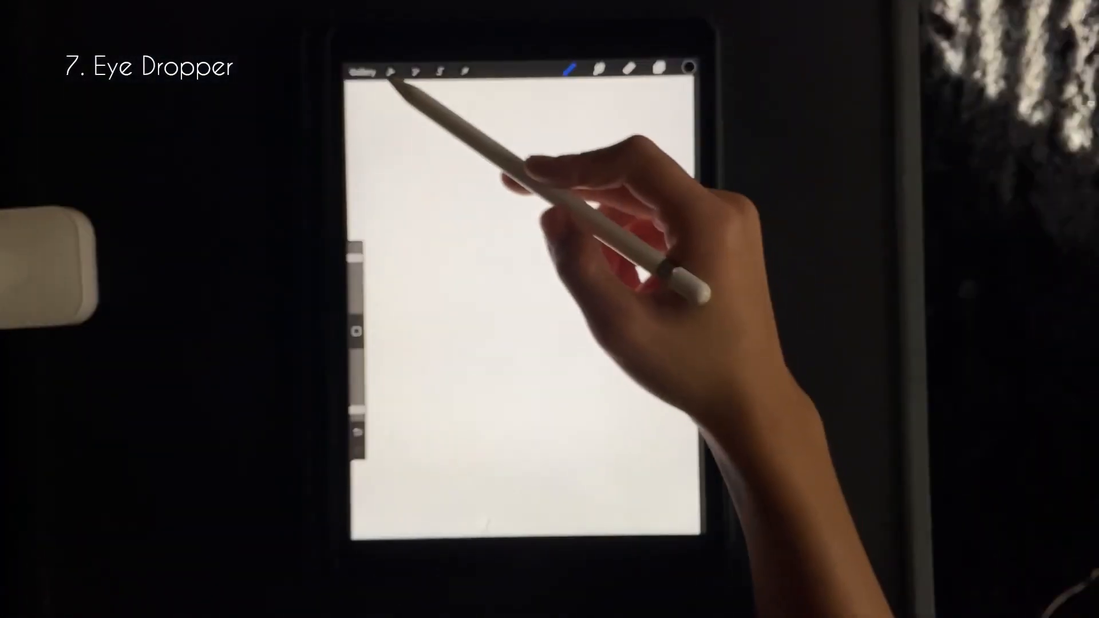
{"action": "left_click", "coordinate": [391, 69]}
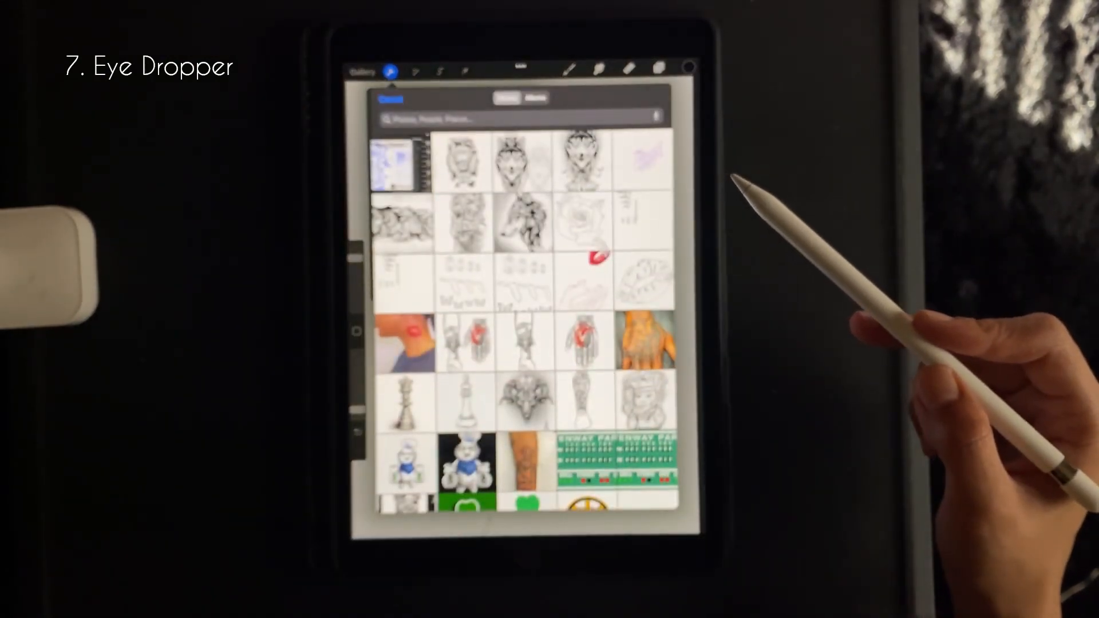
{"action": "mouse_move", "coordinate": [631, 351]}
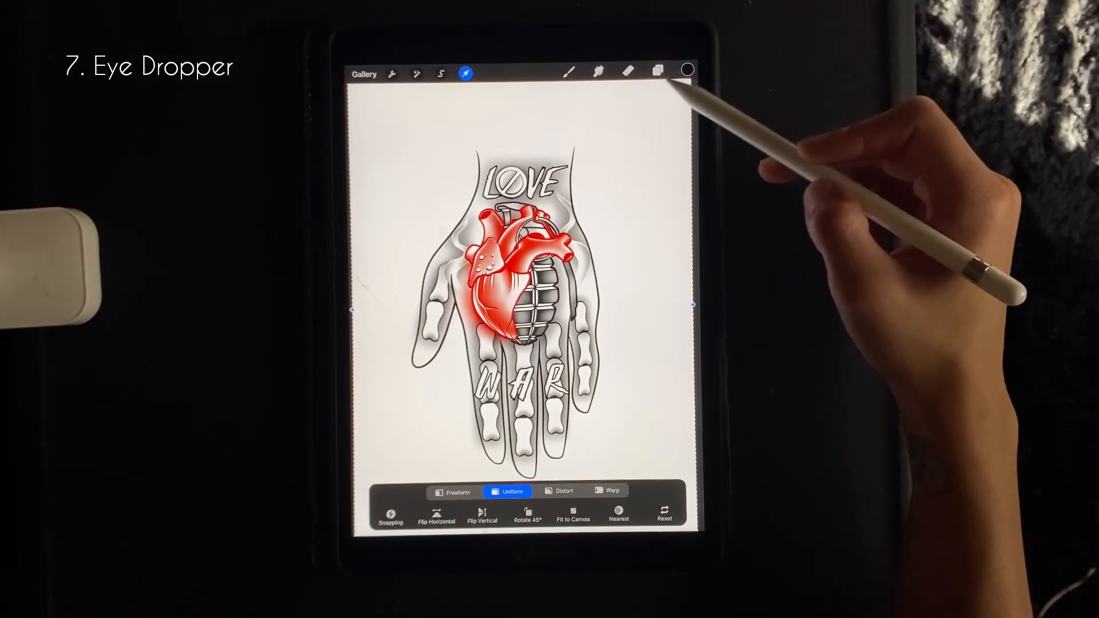
On a new layer, draw a red heart beside the hand and start a gray heart below it.
{"action": "left_click", "coordinate": [656, 72]}
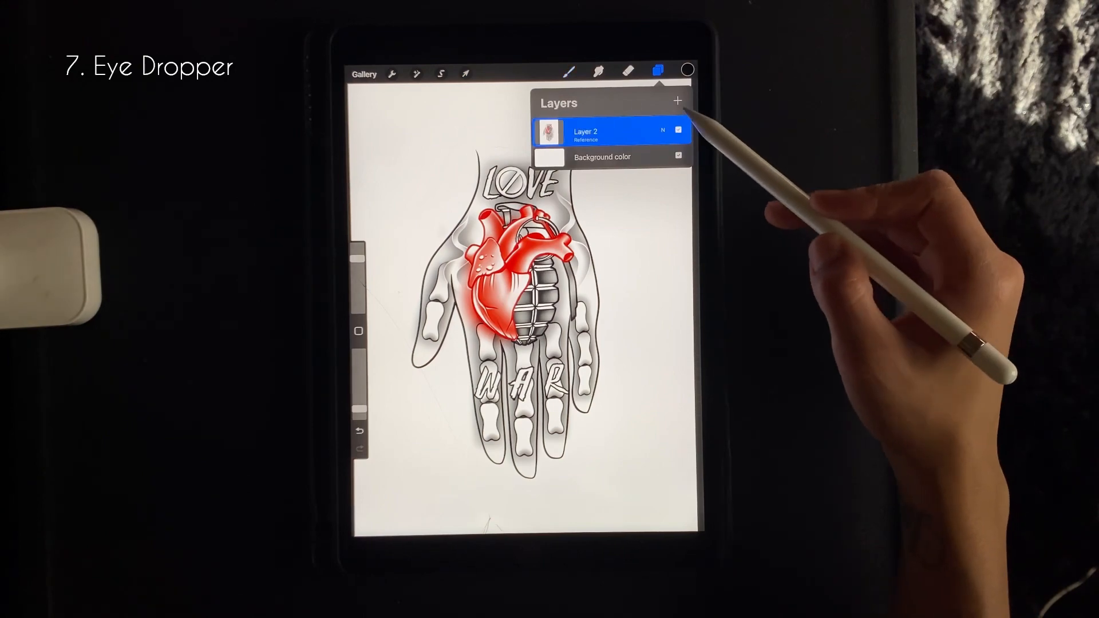
{"action": "left_click", "coordinate": [677, 102]}
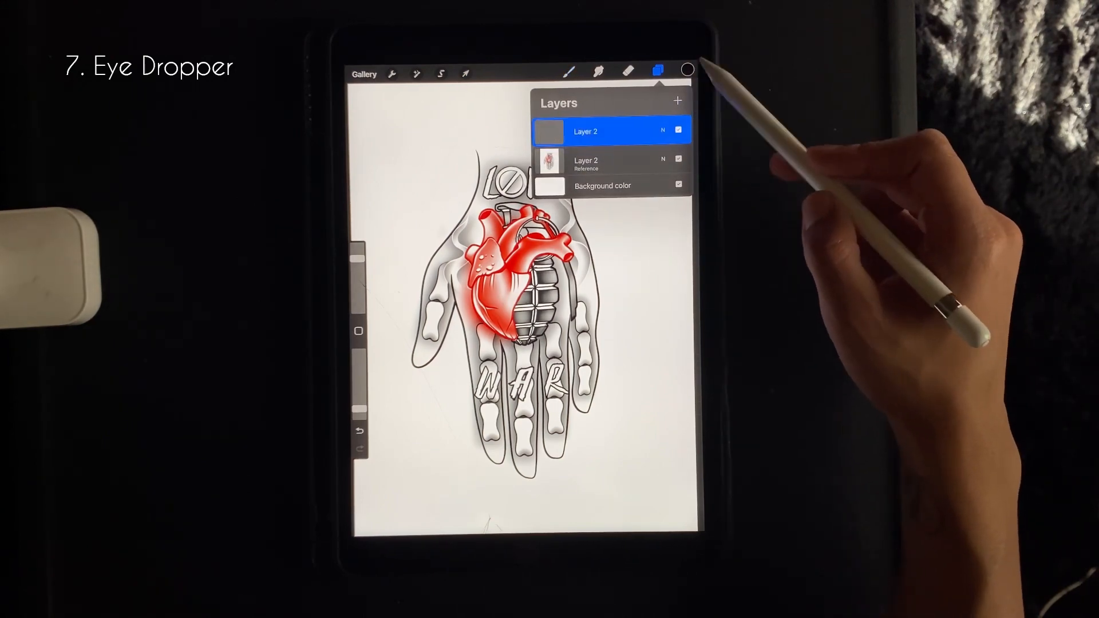
{"action": "left_click", "coordinate": [688, 69]}
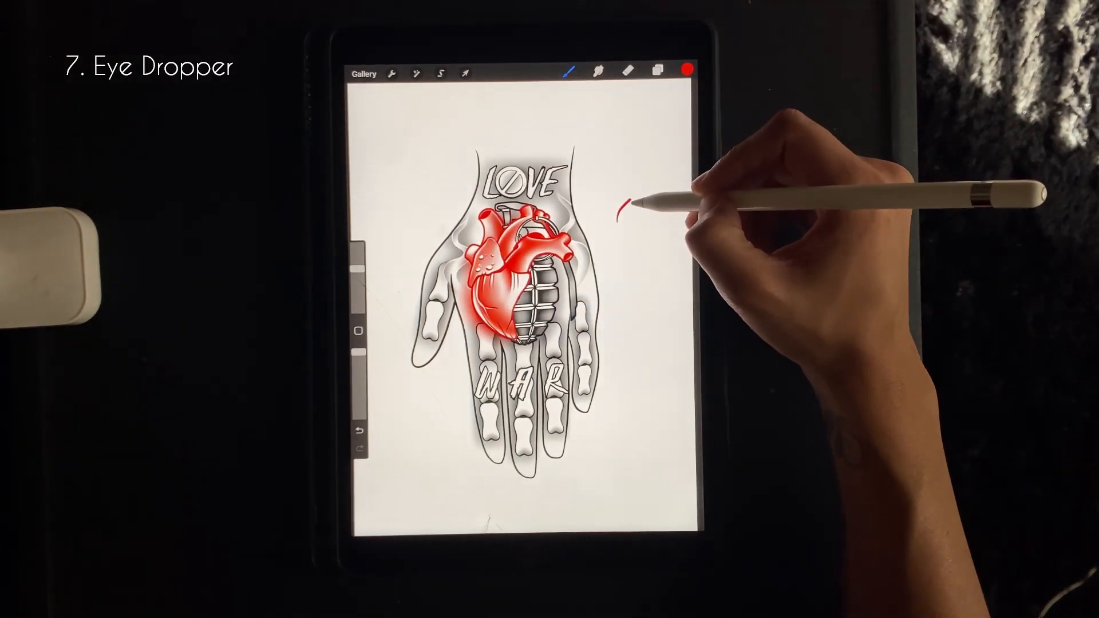
{"action": "left_click_drag", "start_coordinate": [628, 203], "coordinate": [616, 238]}
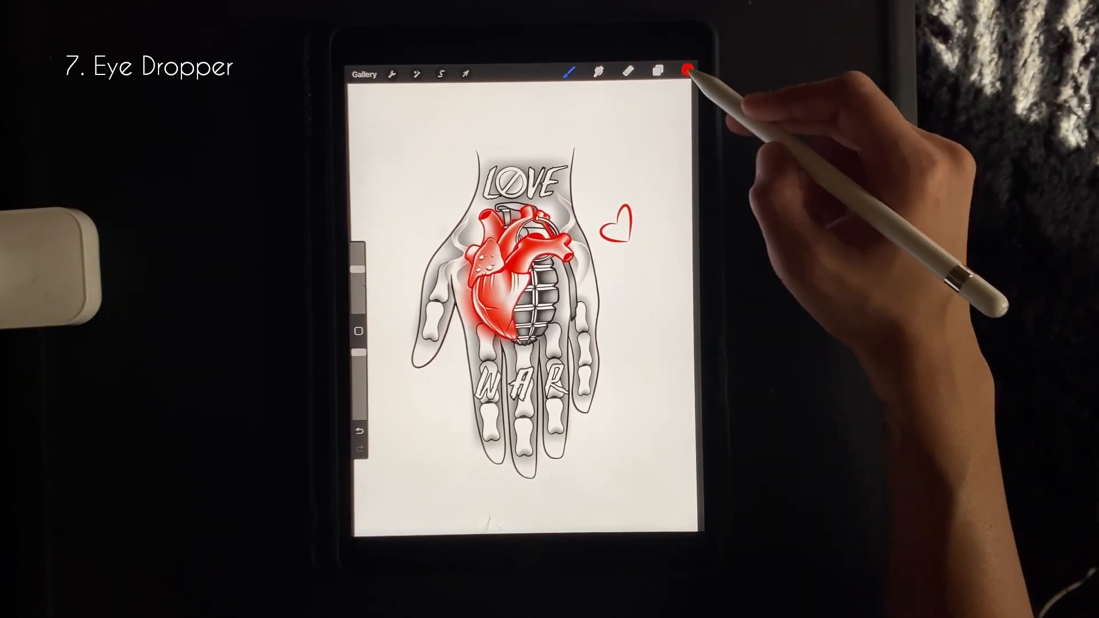
{"action": "left_click", "coordinate": [688, 72]}
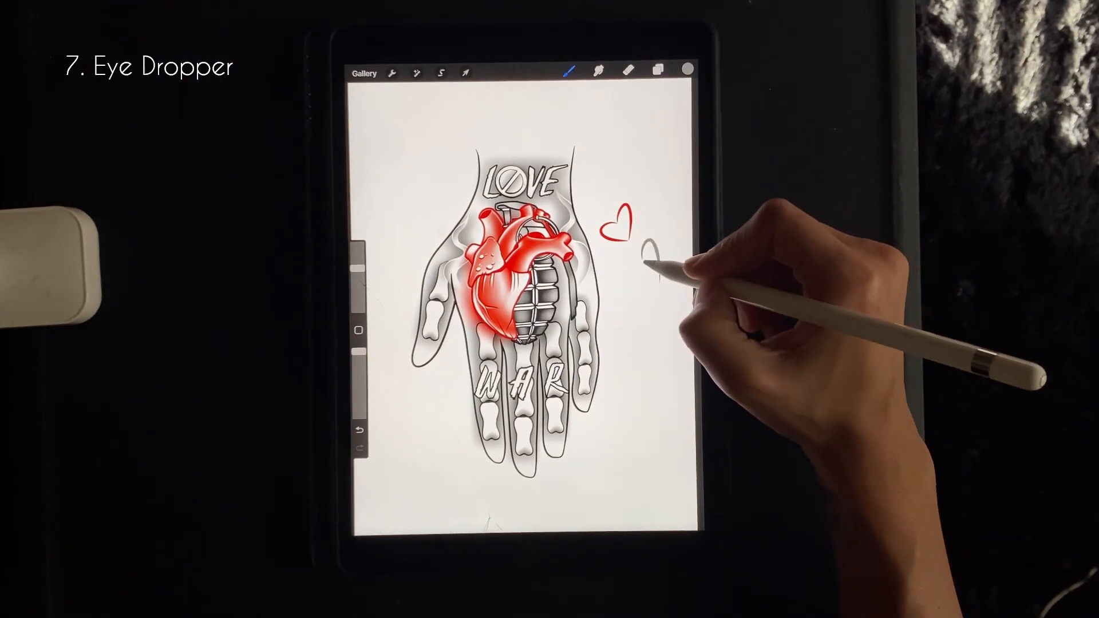
{"action": "left_click_drag", "start_coordinate": [631, 246], "coordinate": [655, 281]}
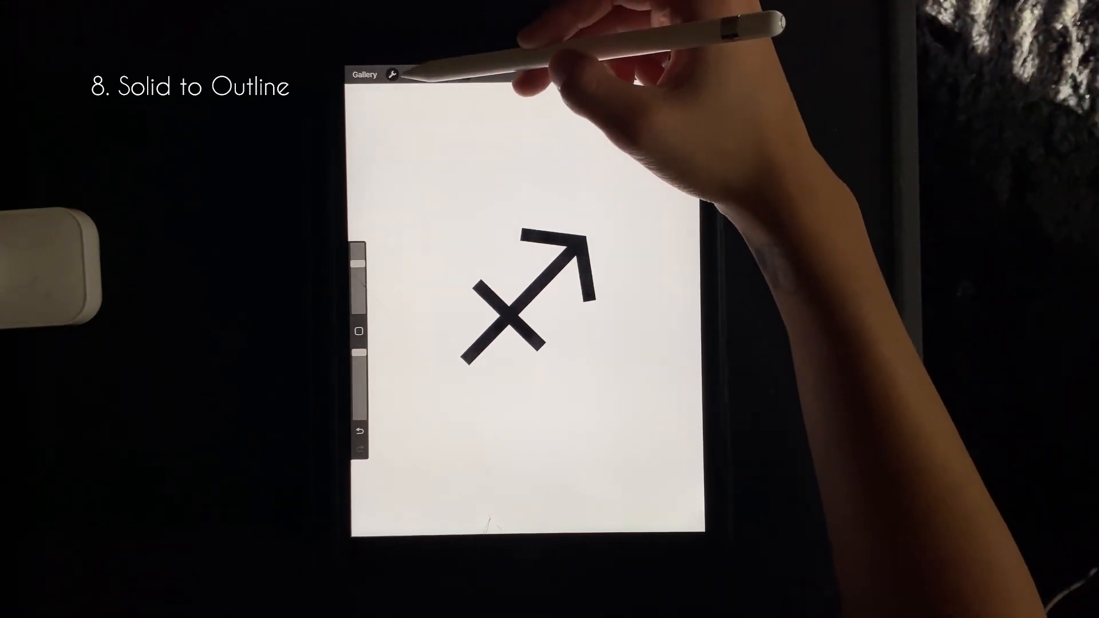
{"action": "left_click", "coordinate": [416, 74]}
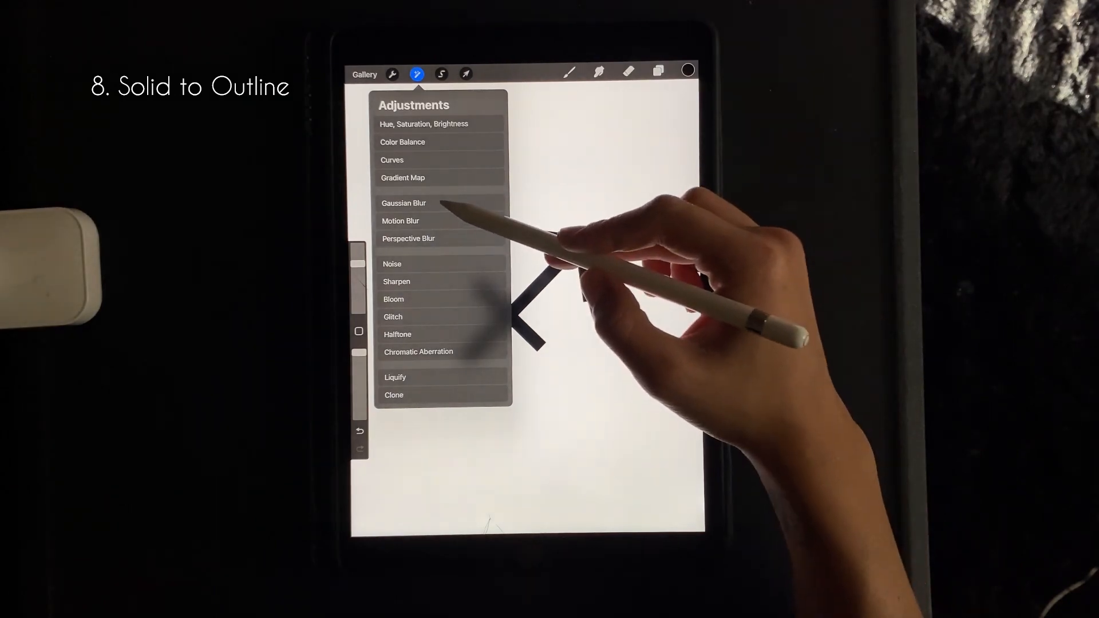
{"action": "left_click", "coordinate": [404, 203]}
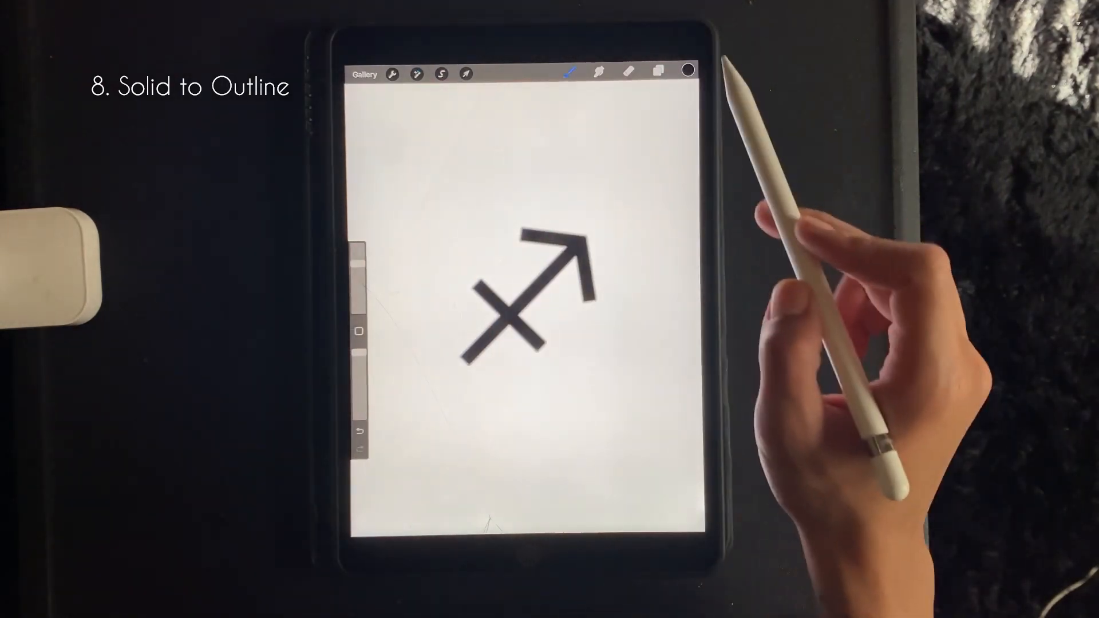
{"action": "left_click", "coordinate": [416, 74]}
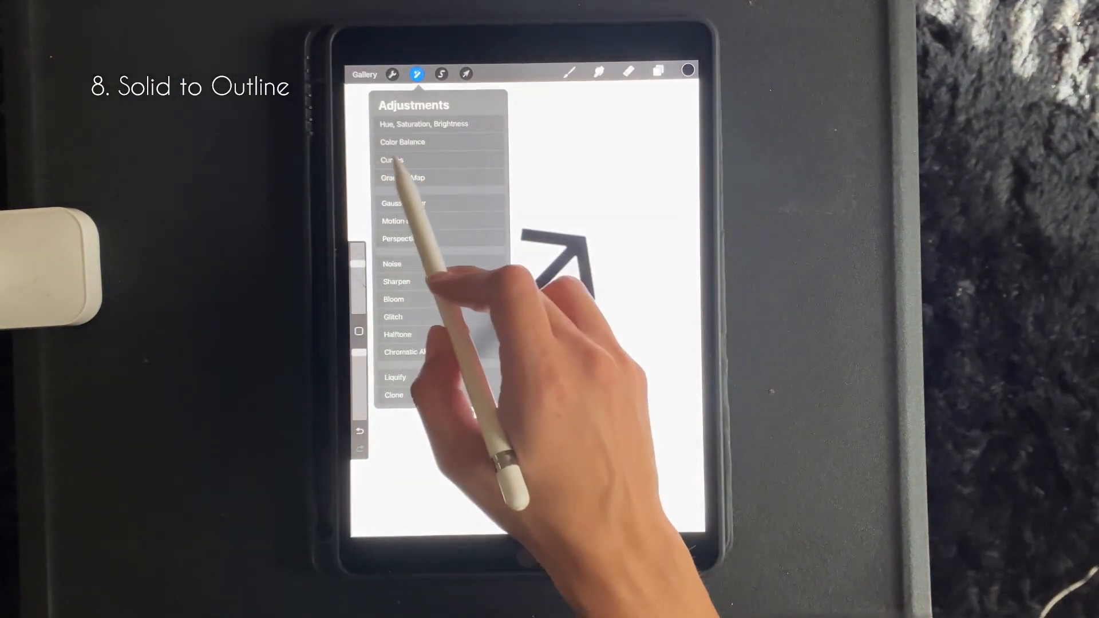
Reshape the Curves adjustment so the black Sagittarius symbol becomes a thin hollow outline.
{"action": "left_click", "coordinate": [391, 160]}
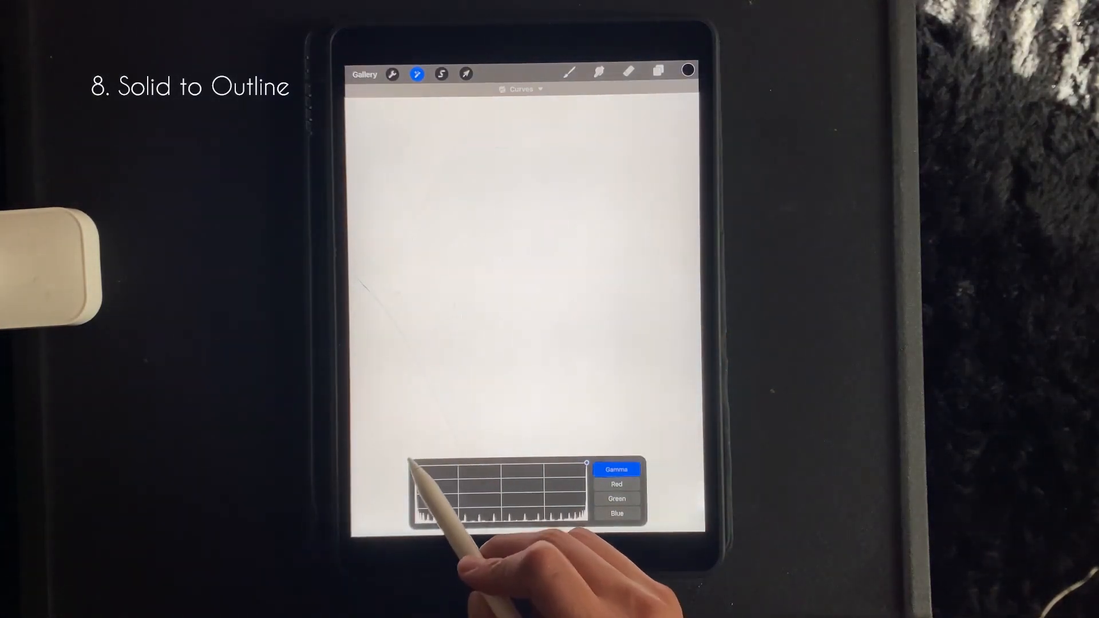
{"action": "left_click_drag", "start_coordinate": [585, 463], "coordinate": [459, 517]}
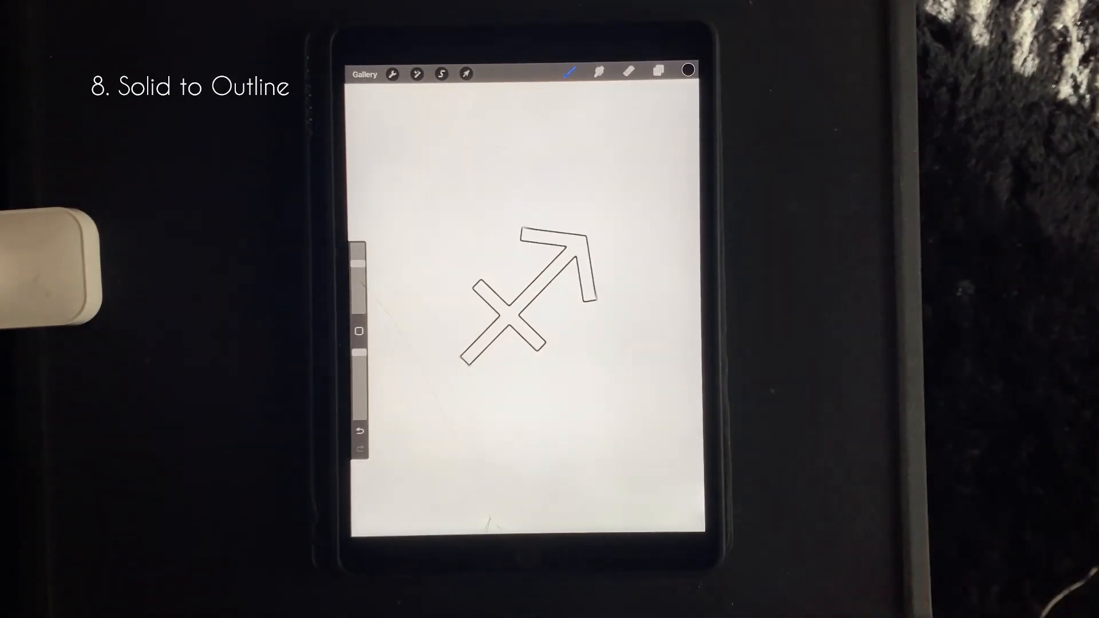
{"action": "left_click", "coordinate": [571, 73]}
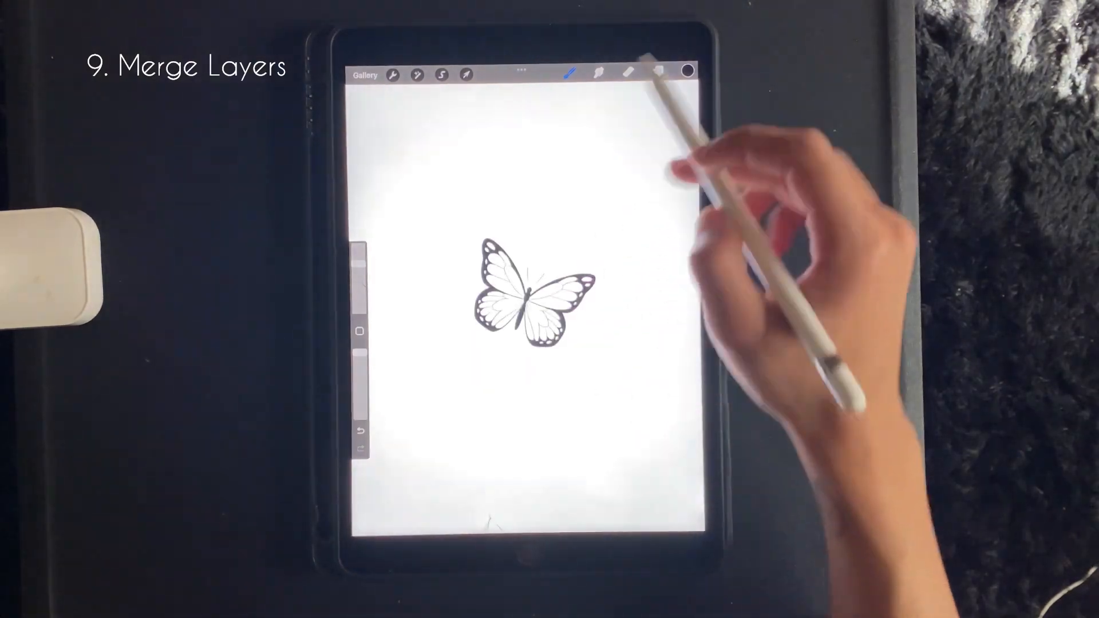
Add a layer, select the butterfly's wing areas and shade them with a textured brush.
{"action": "left_click", "coordinate": [656, 75]}
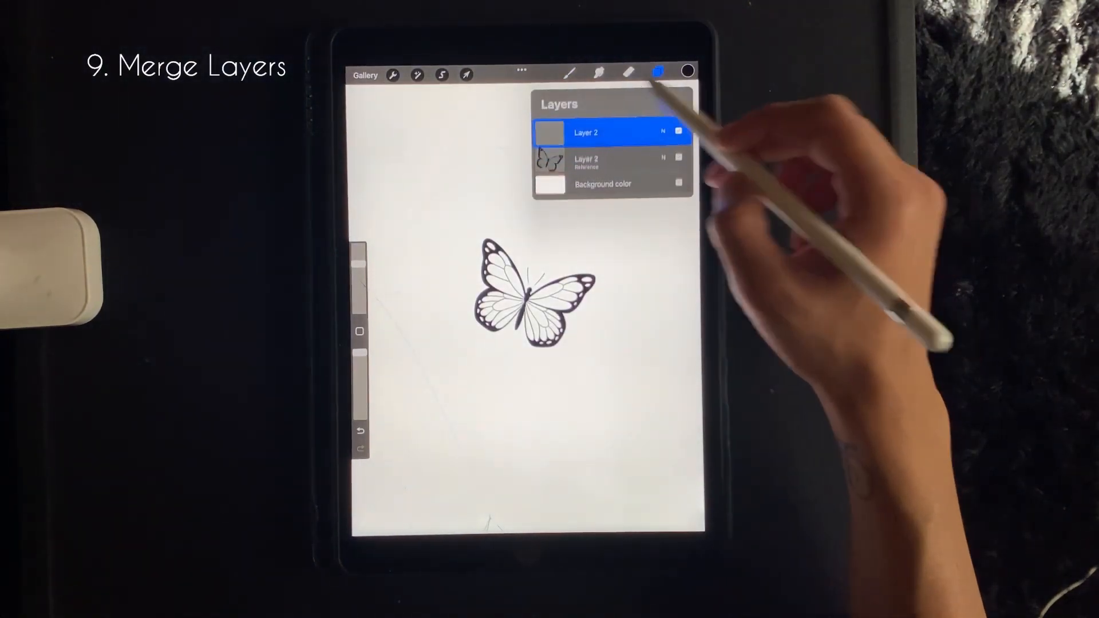
{"action": "left_click", "coordinate": [441, 75]}
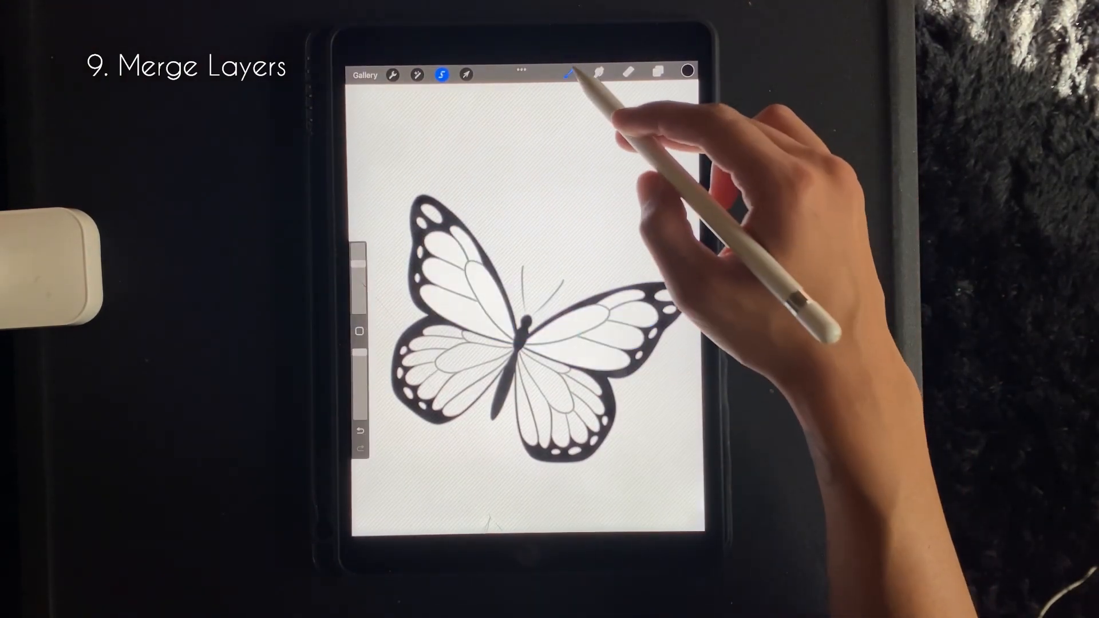
{"action": "left_click", "coordinate": [568, 73]}
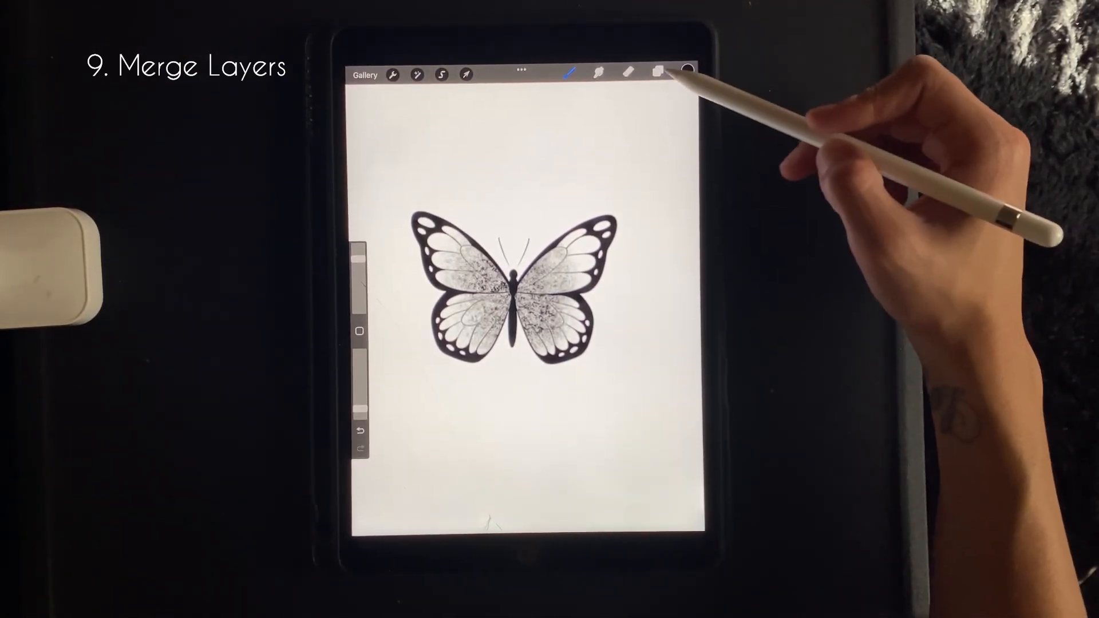
Combine the wing shading and butterfly outline layers into one in the Layers panel.
{"action": "left_click", "coordinate": [658, 72]}
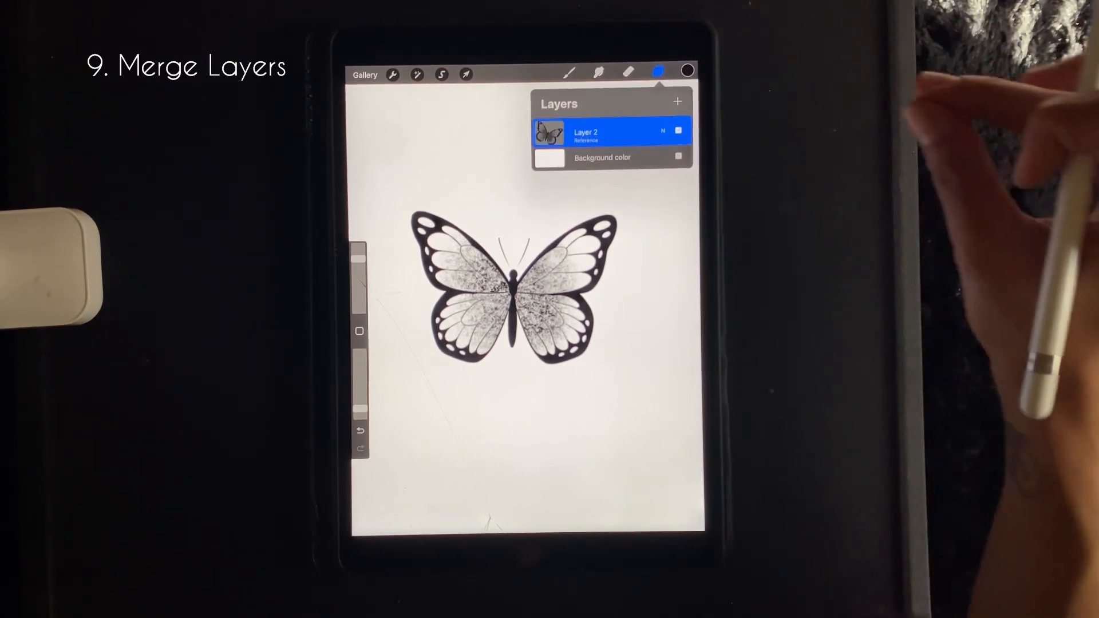
{"action": "left_click", "coordinate": [466, 75]}
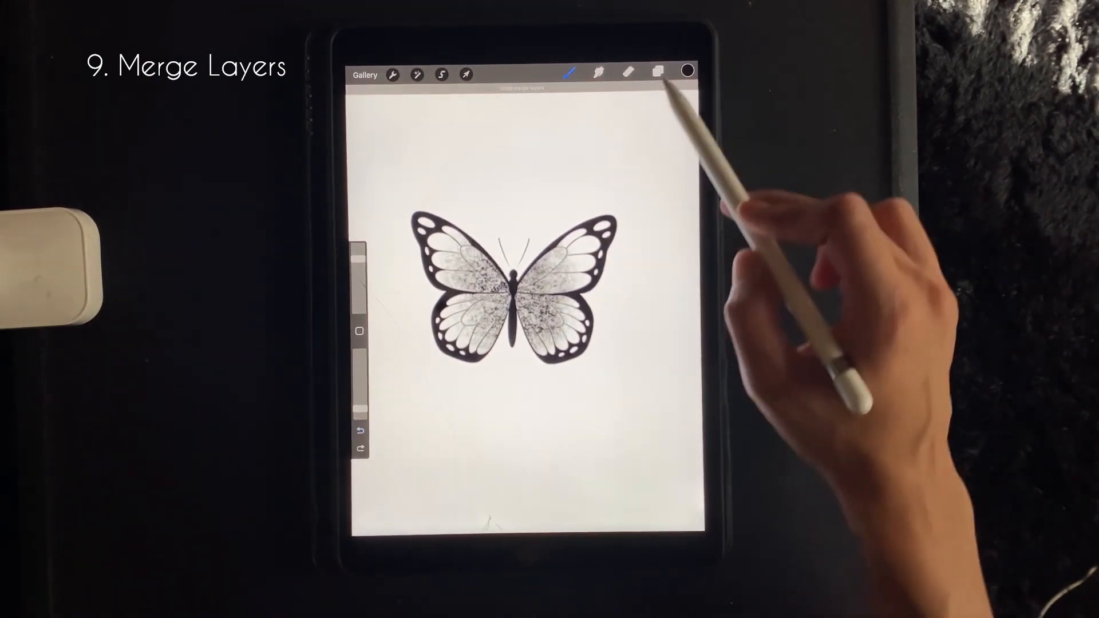
{"action": "left_click", "coordinate": [658, 75]}
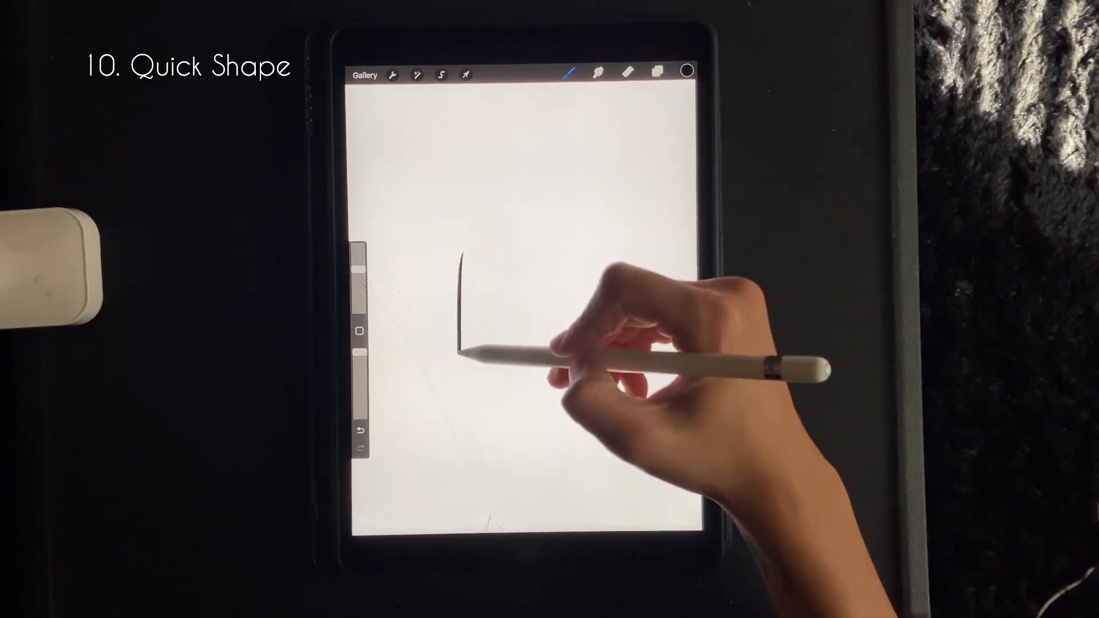
Draw a rough box near the canvas centre and snap it into a perfect square.
{"action": "left_click_drag", "start_coordinate": [462, 259], "coordinate": [568, 344]}
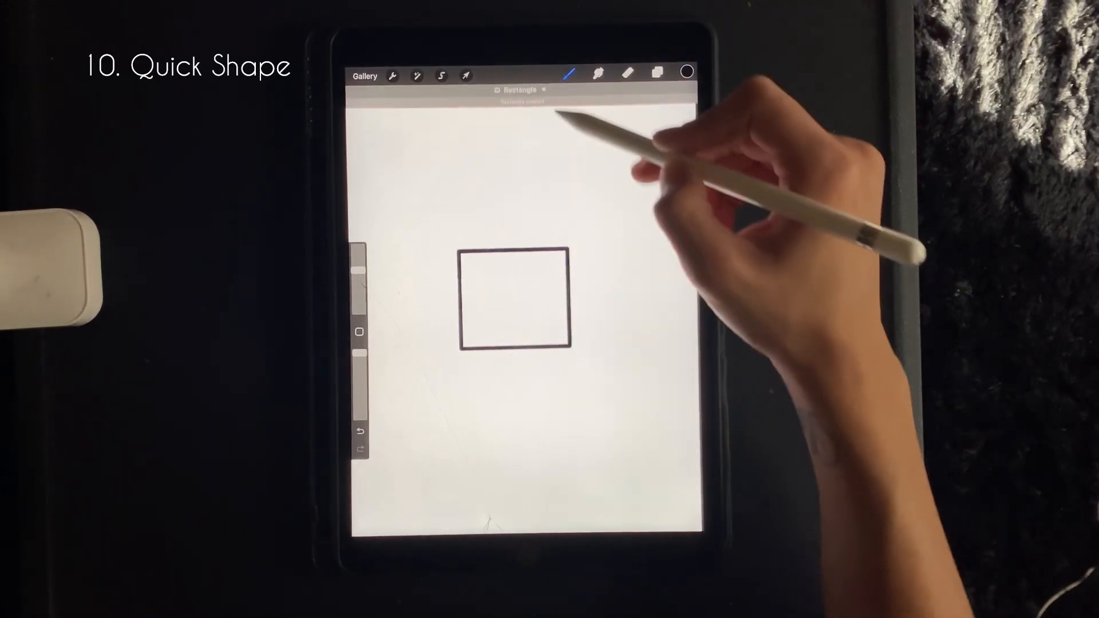
{"action": "left_click", "coordinate": [556, 110]}
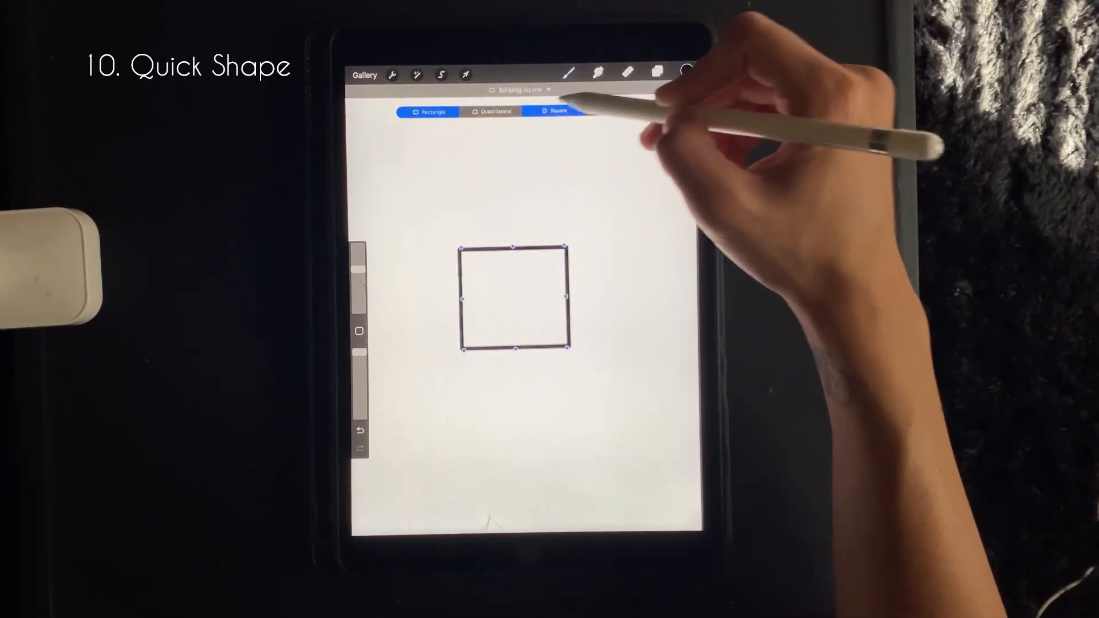